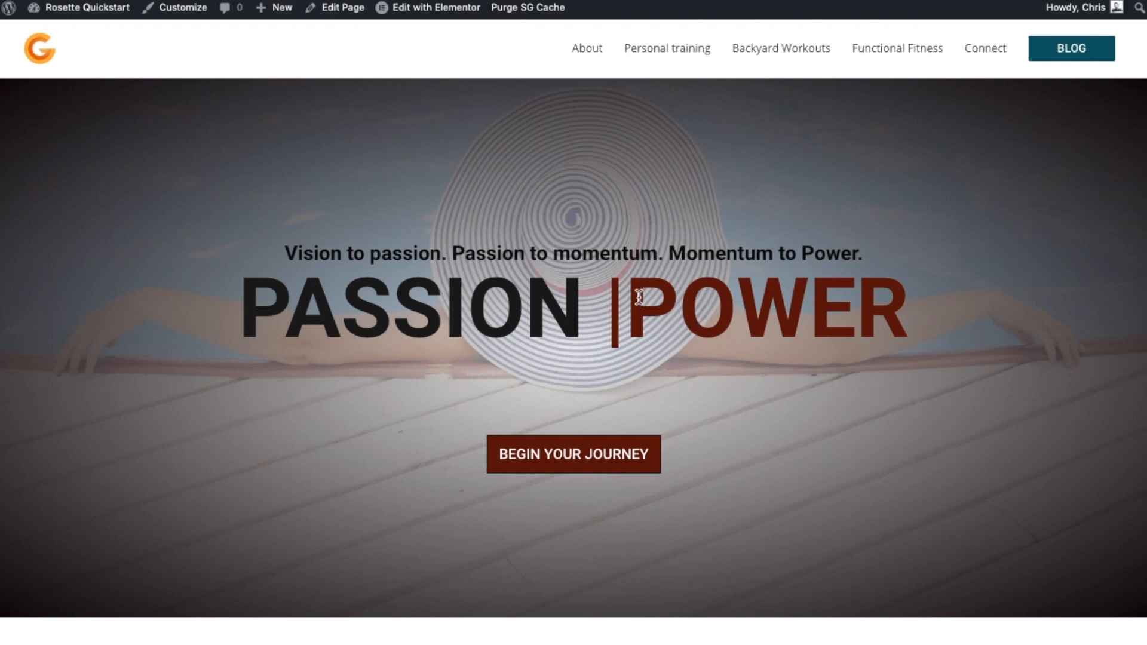
mouse_move(716, 338)
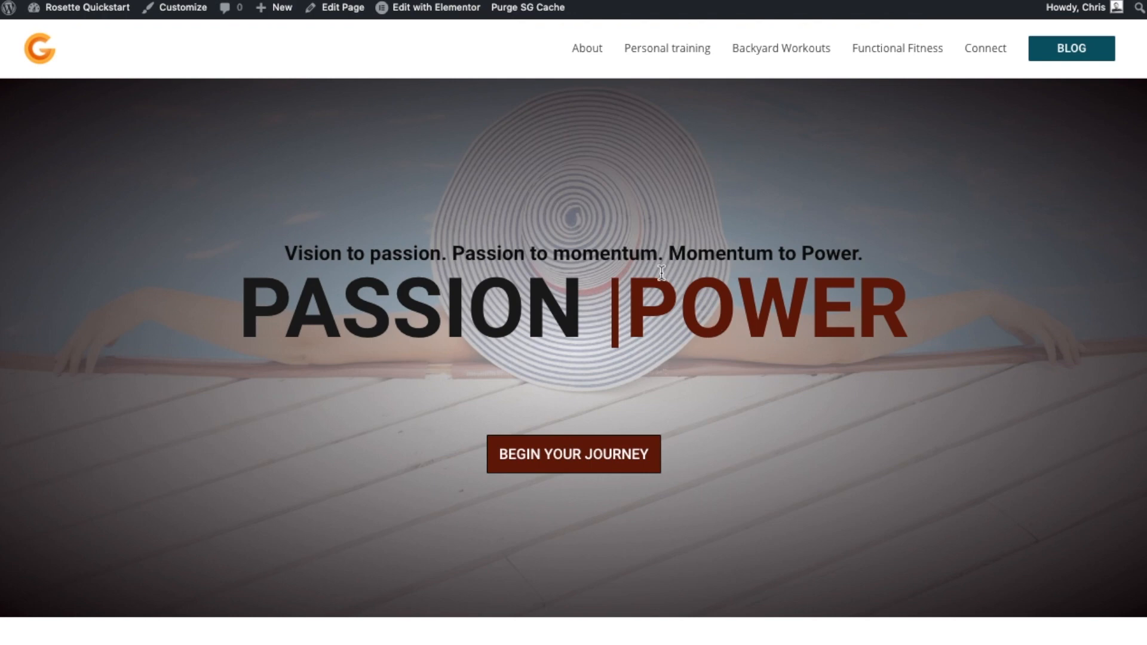
mouse_move(633, 284)
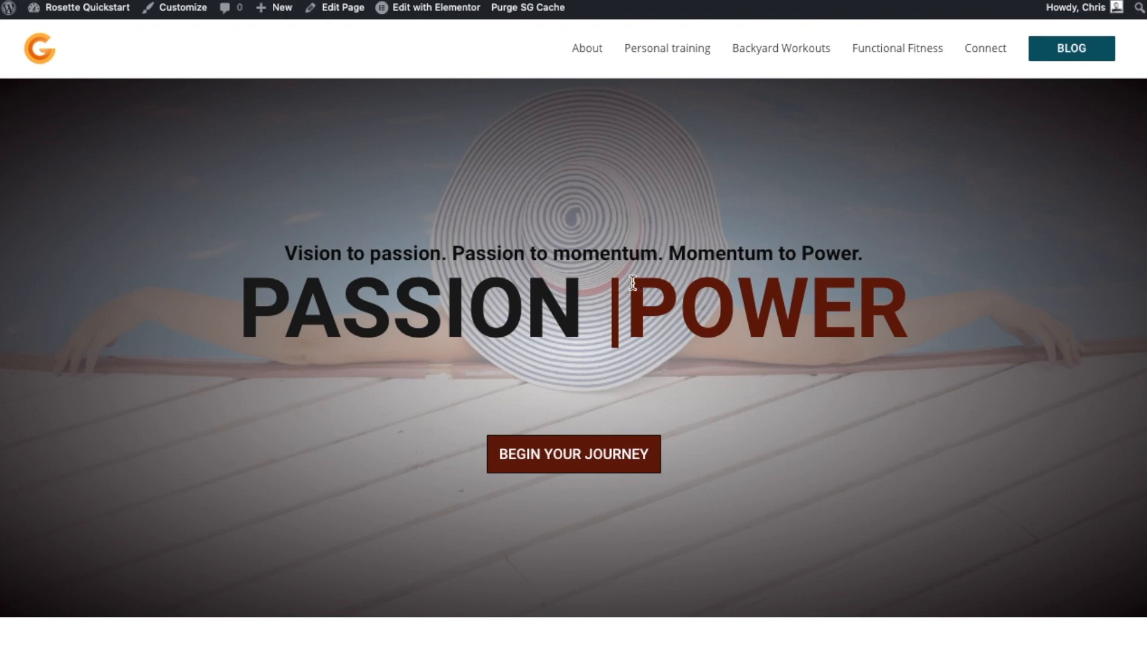
mouse_move(592, 243)
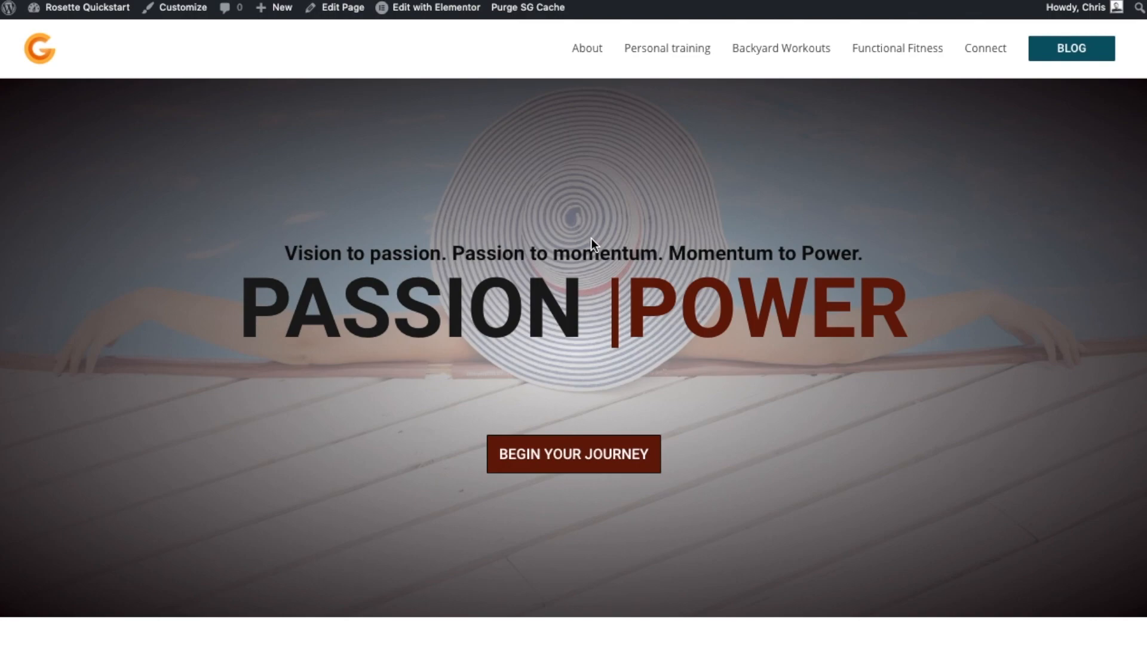
Open the home page in the Elementor editor.
scroll("down", 3)
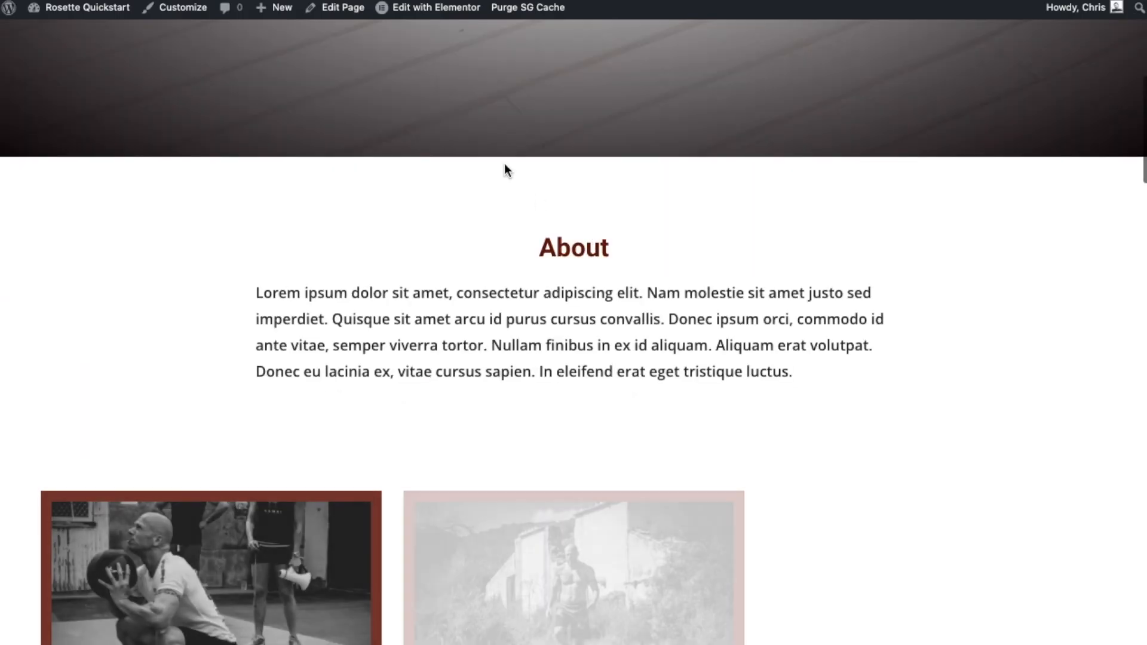
scroll("up", 3)
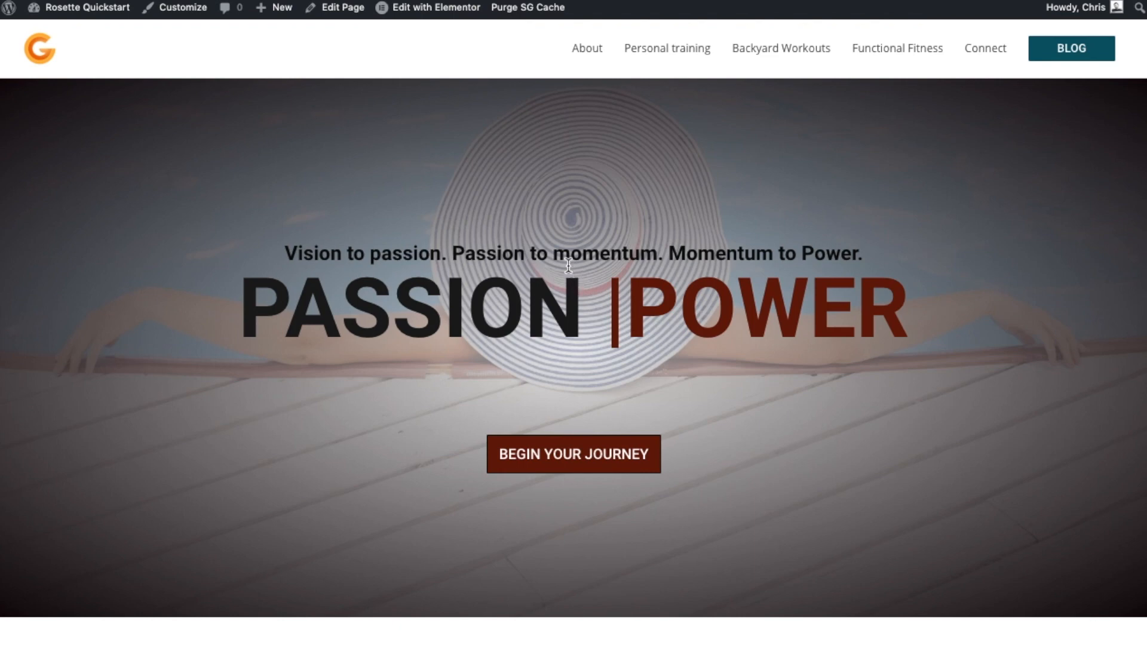
left_click(436, 7)
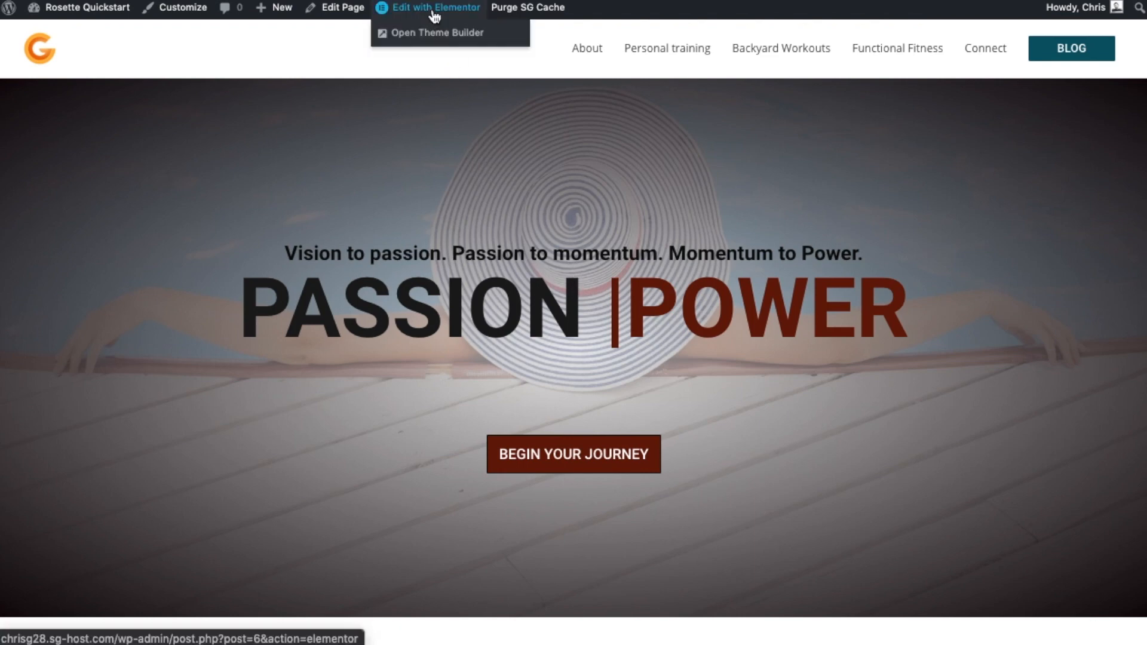
left_click(427, 8)
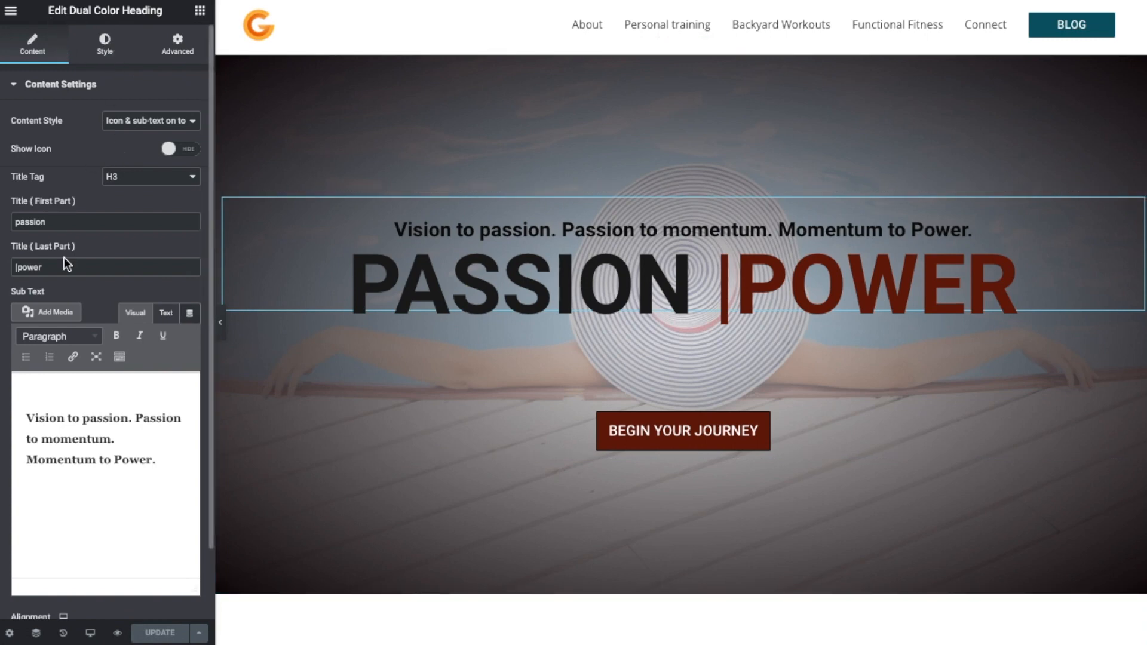
mouse_move(146, 402)
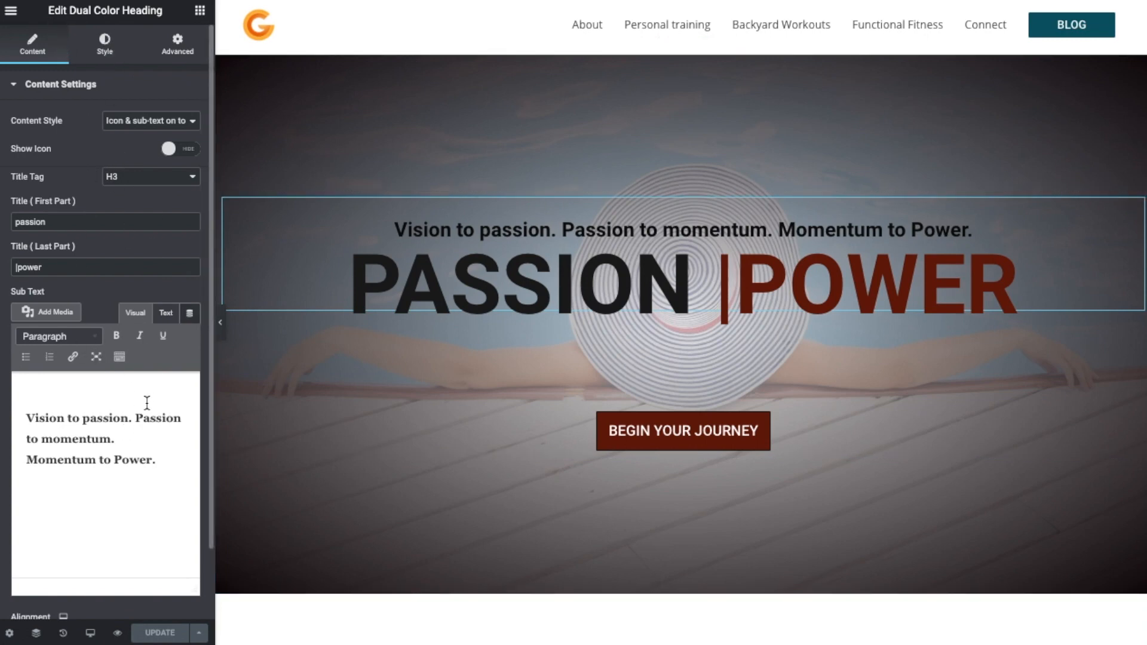
Select the Begin Your Journey button, then bring up the Dual Color Heading settings.
left_click(681, 431)
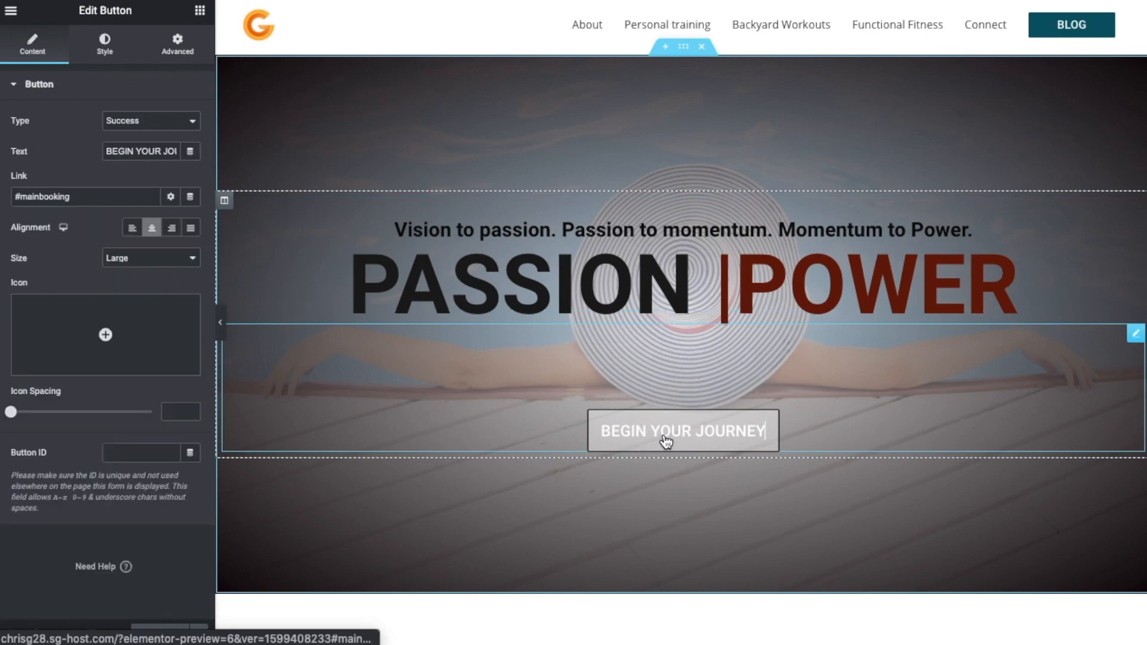
scroll("down", 3)
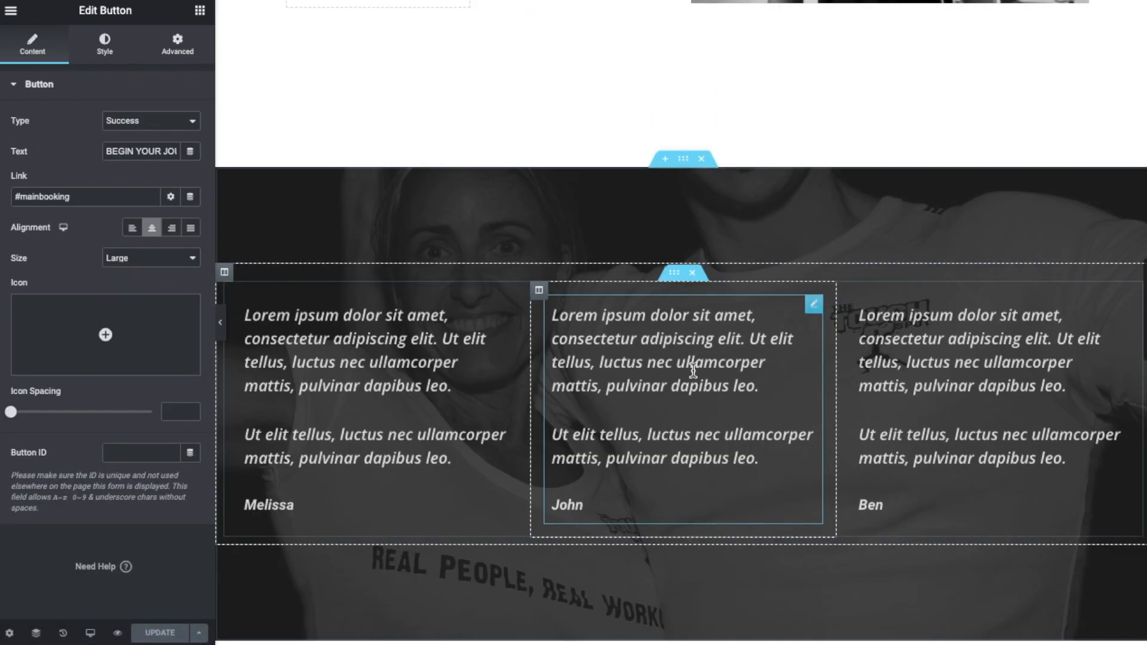
scroll("up", 3)
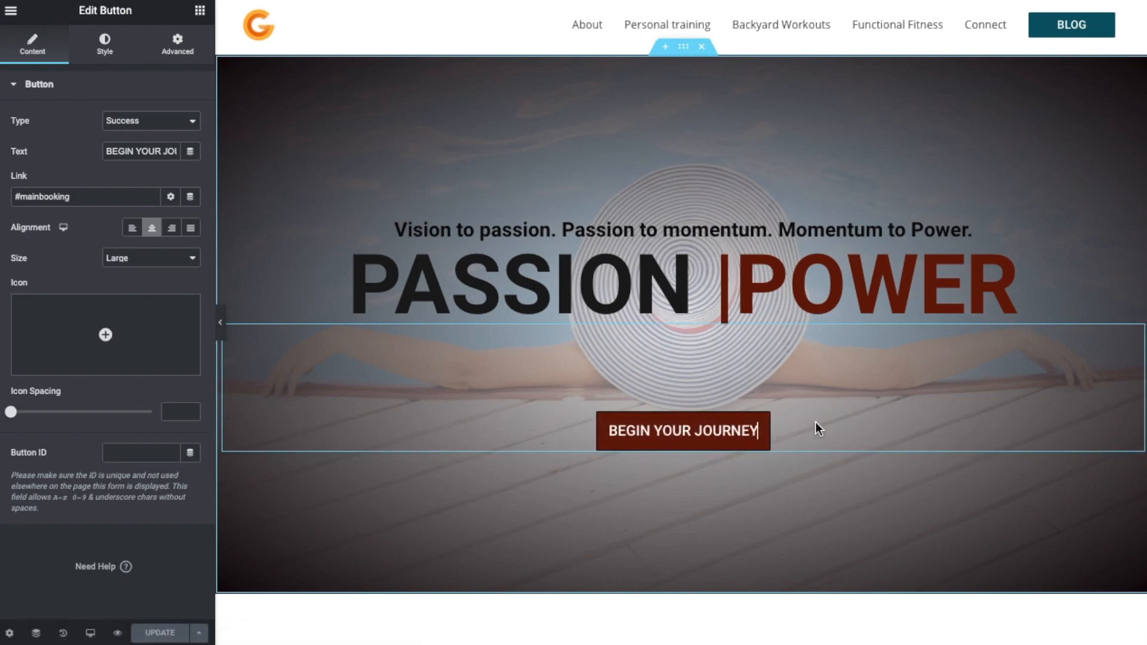
mouse_move(462, 408)
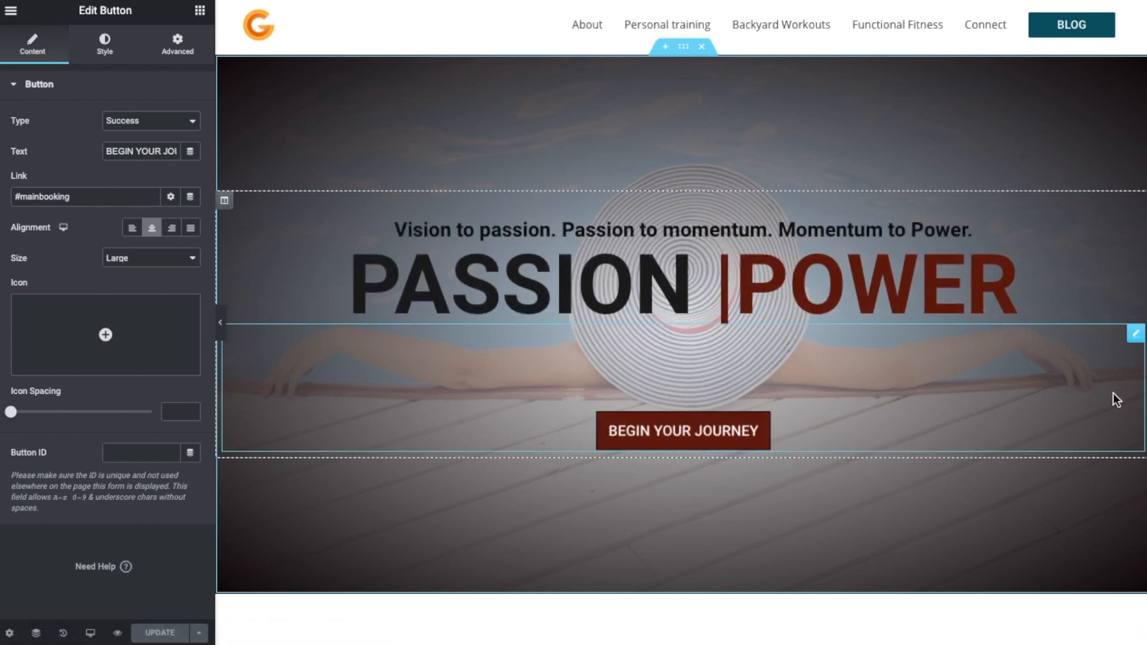
mouse_move(655, 386)
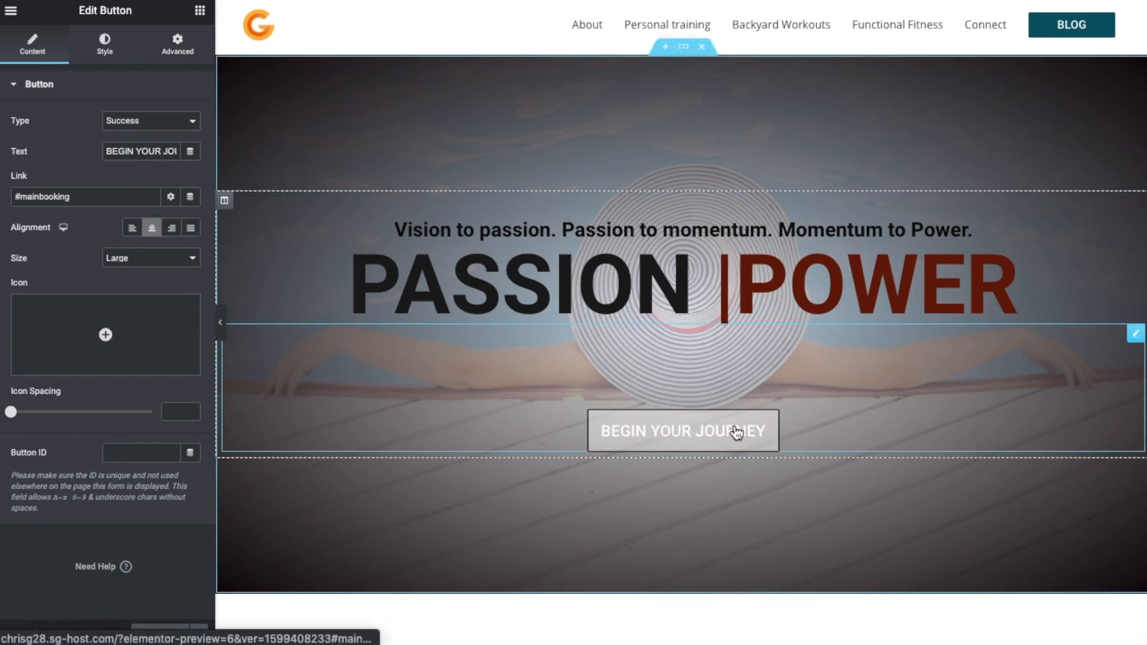
scroll("down", 3)
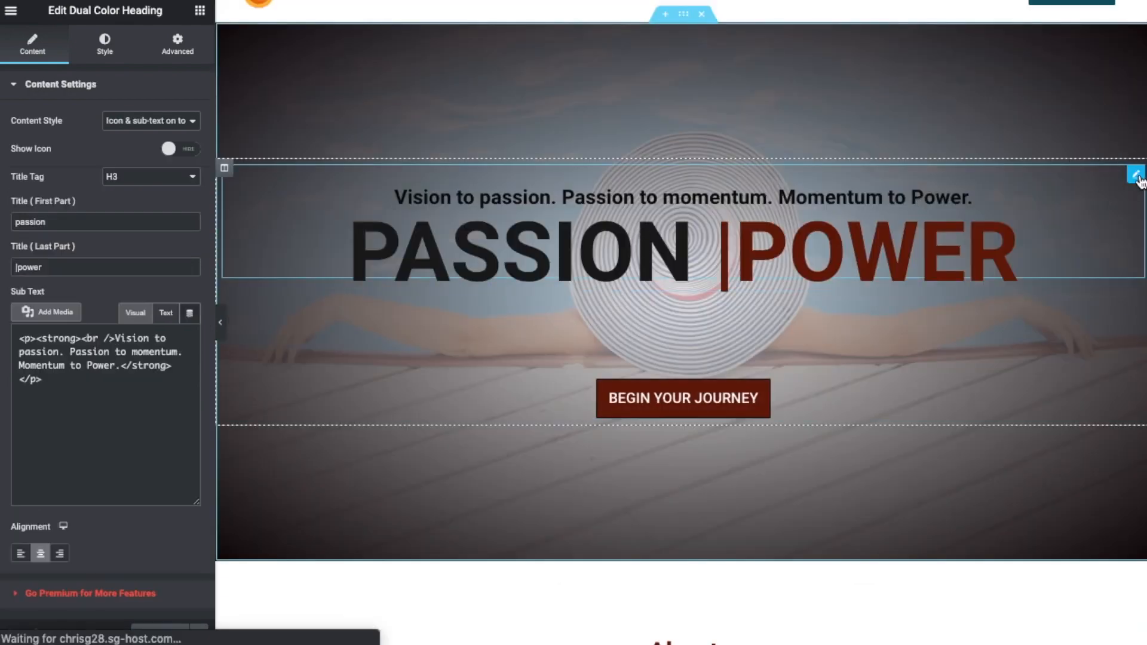
left_click(135, 316)
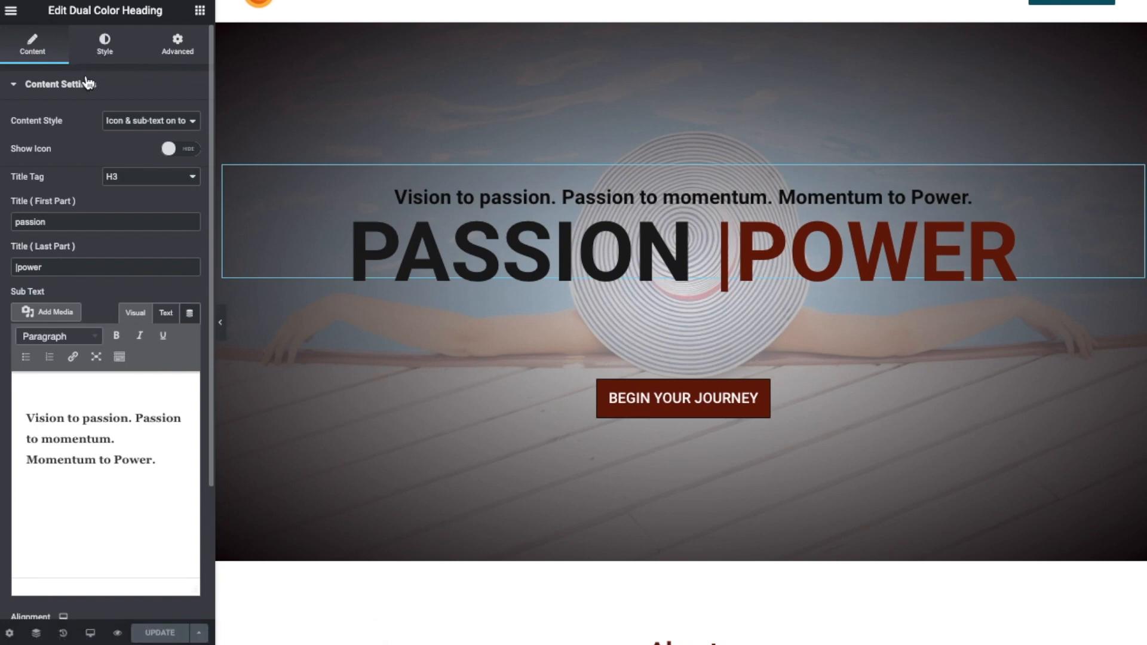
mouse_move(178, 89)
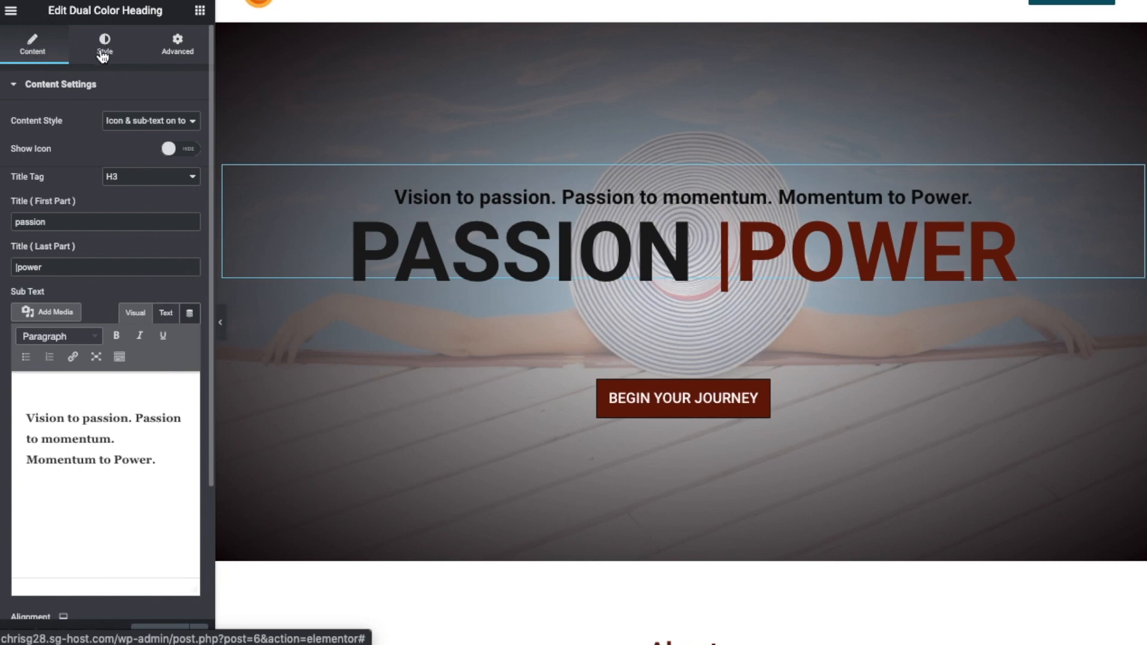
left_click(177, 44)
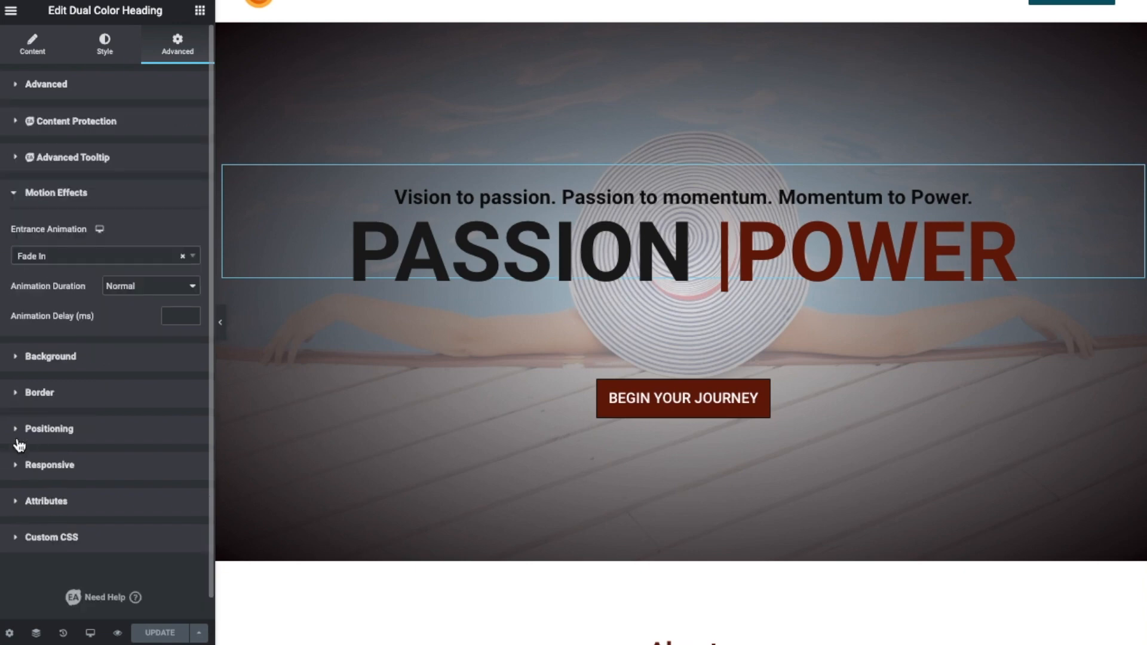
left_click(32, 42)
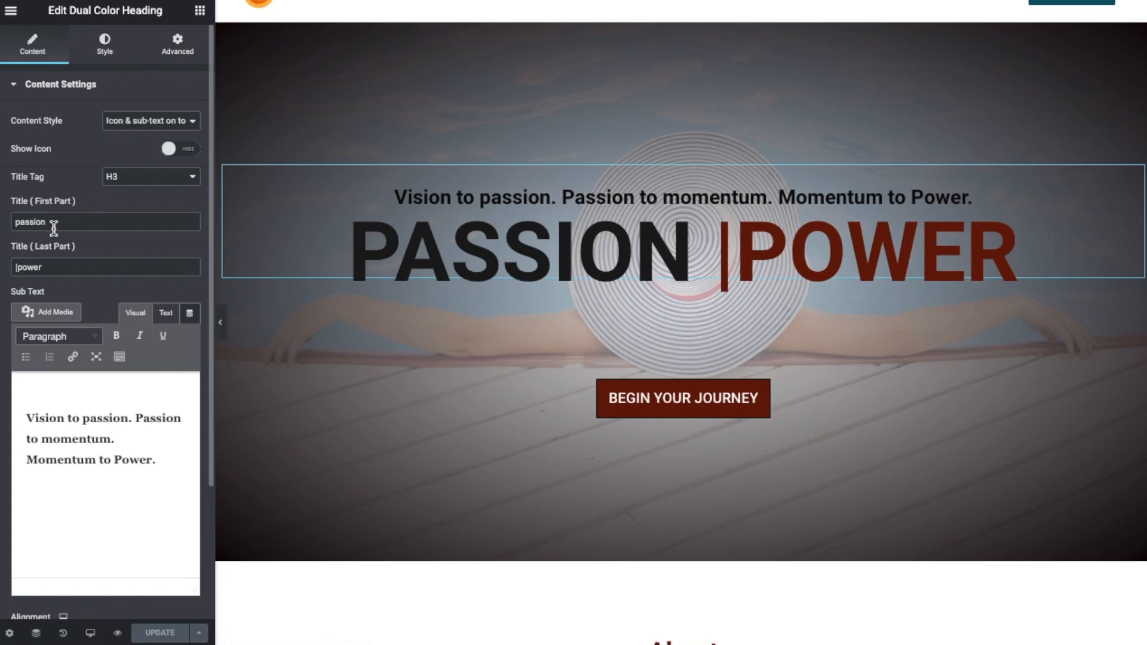
left_click(492, 252)
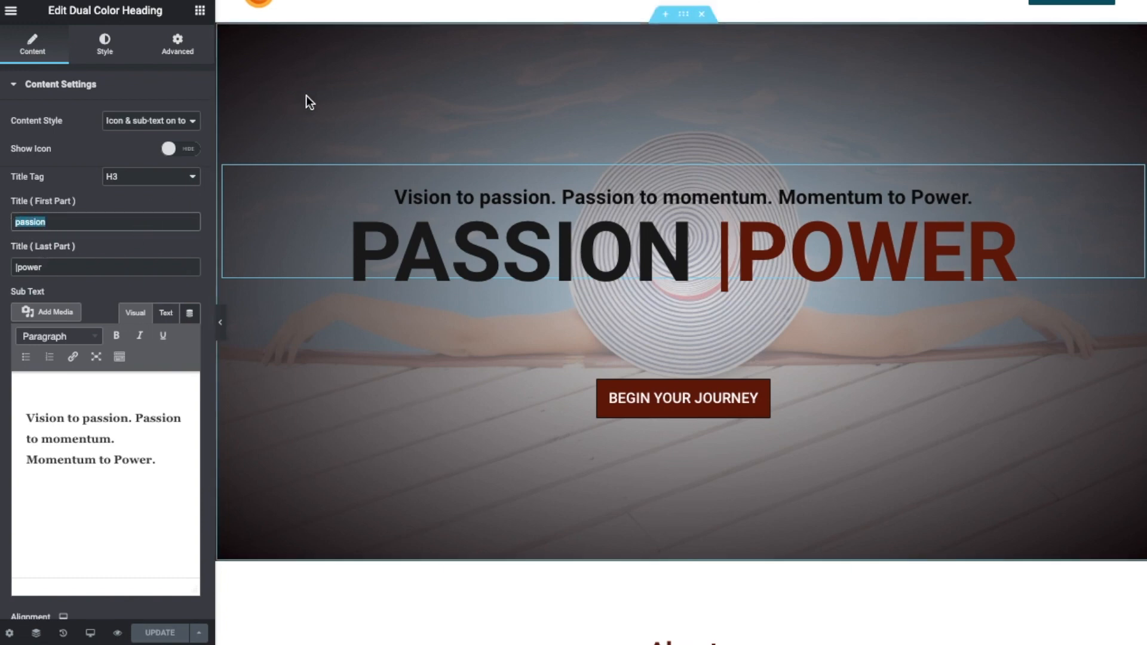
Set the heading's first title part to 'escape &' and last part to 'relax'.
type("esc")
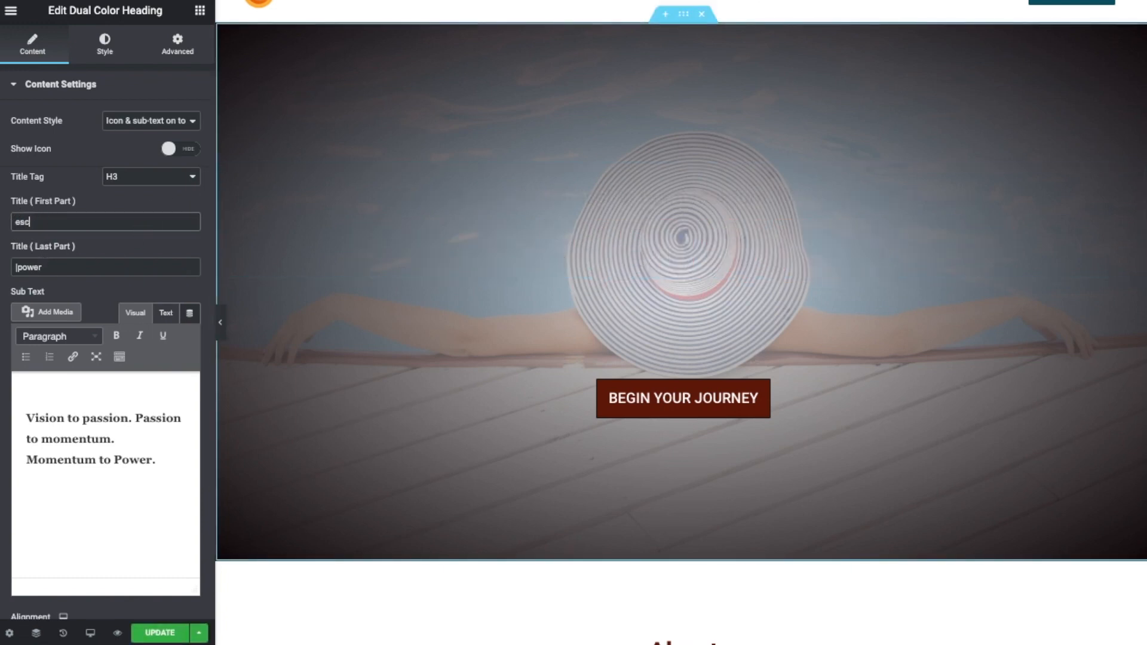
type("ape")
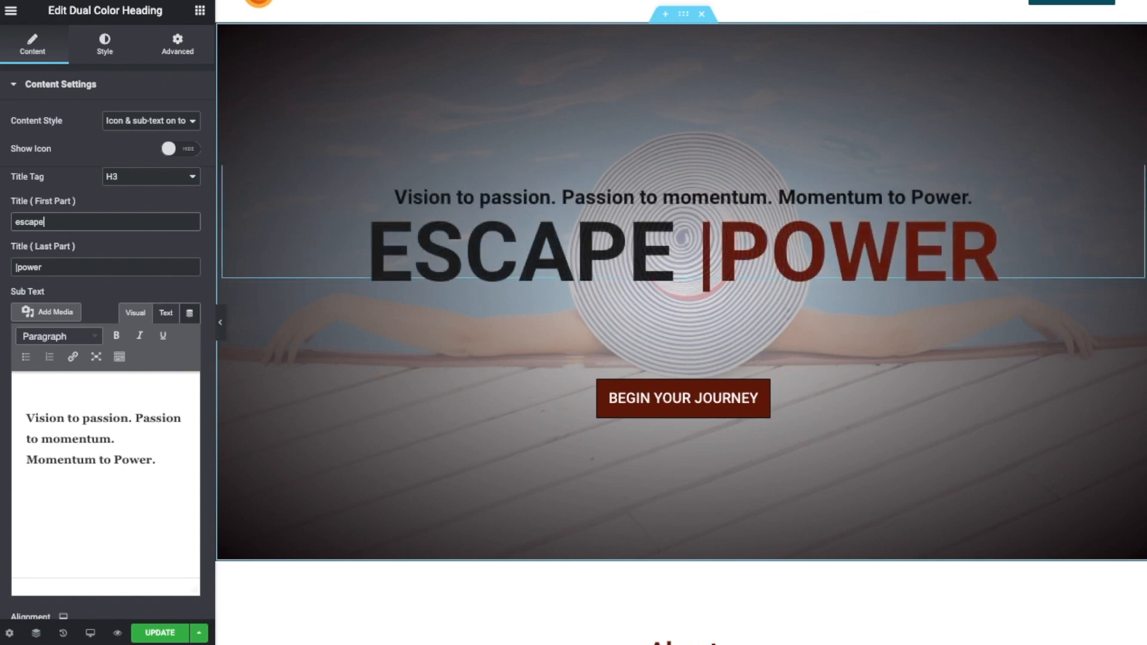
type("&")
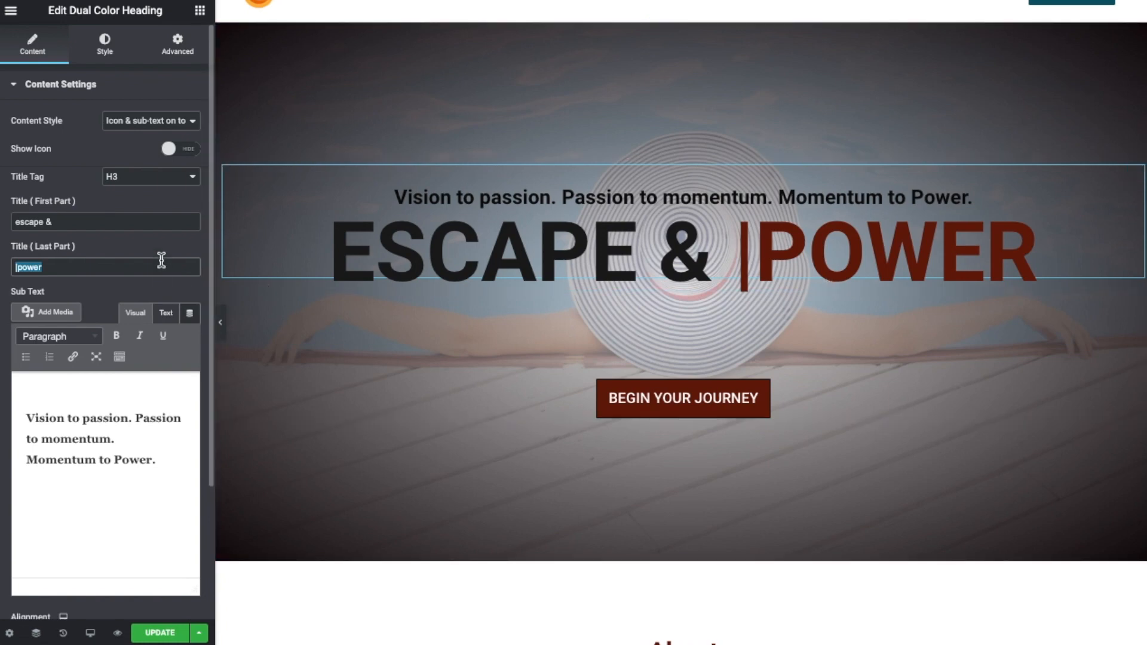
type("relax")
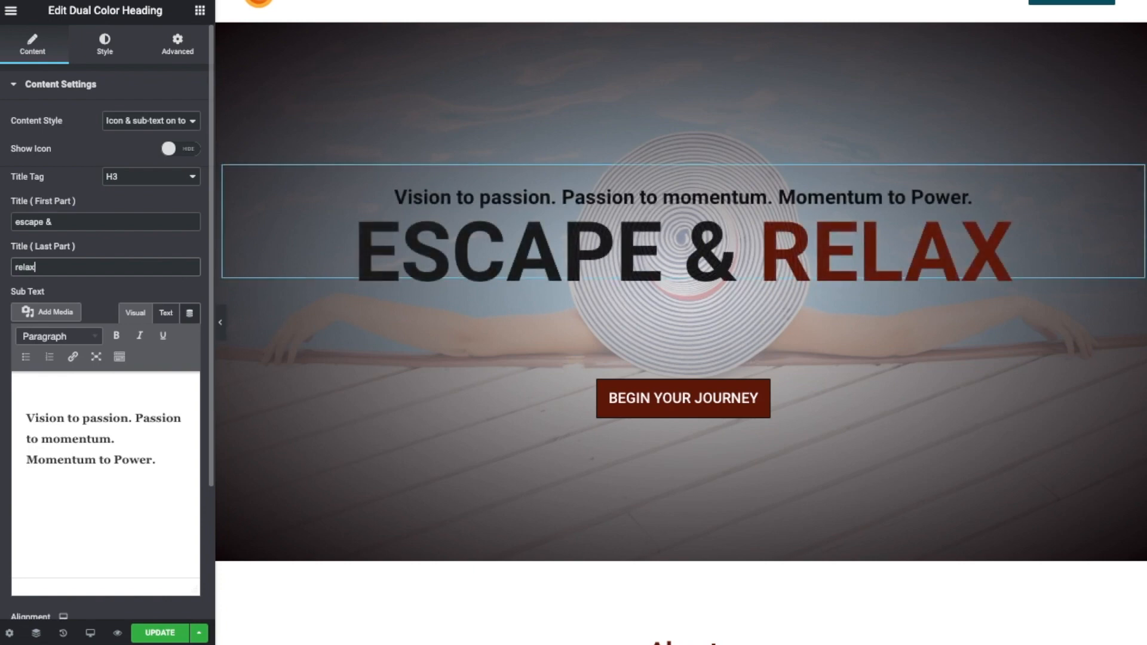
left_click(682, 252)
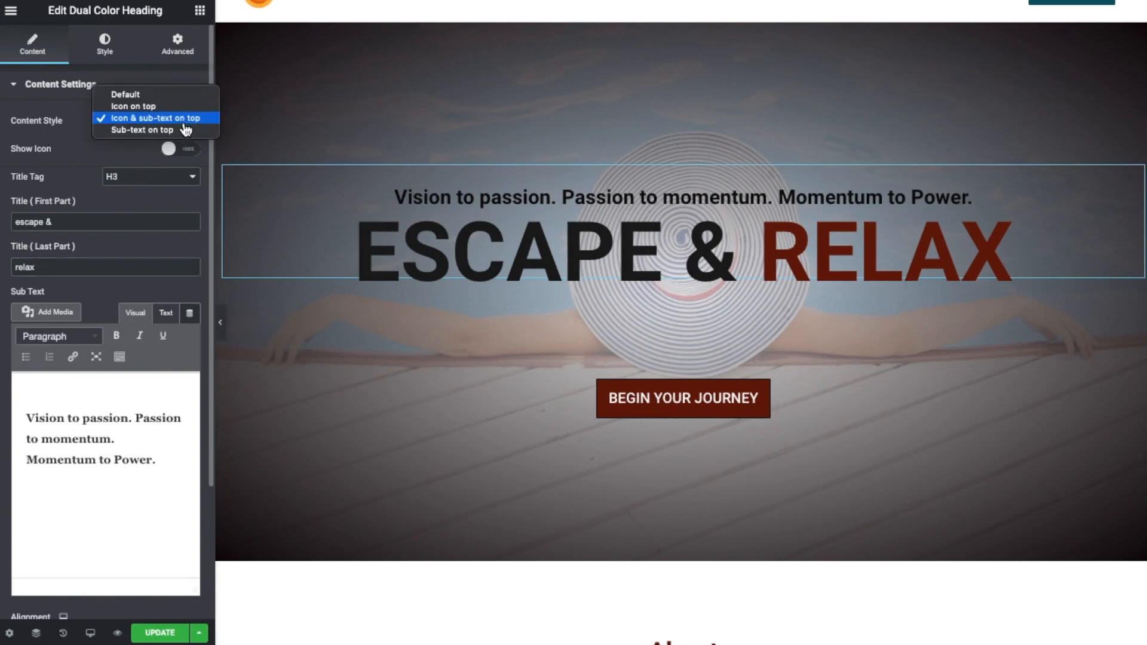
Set Content Style to 'Icon & sub-text on top', leaving Show Icon off.
left_click(132, 106)
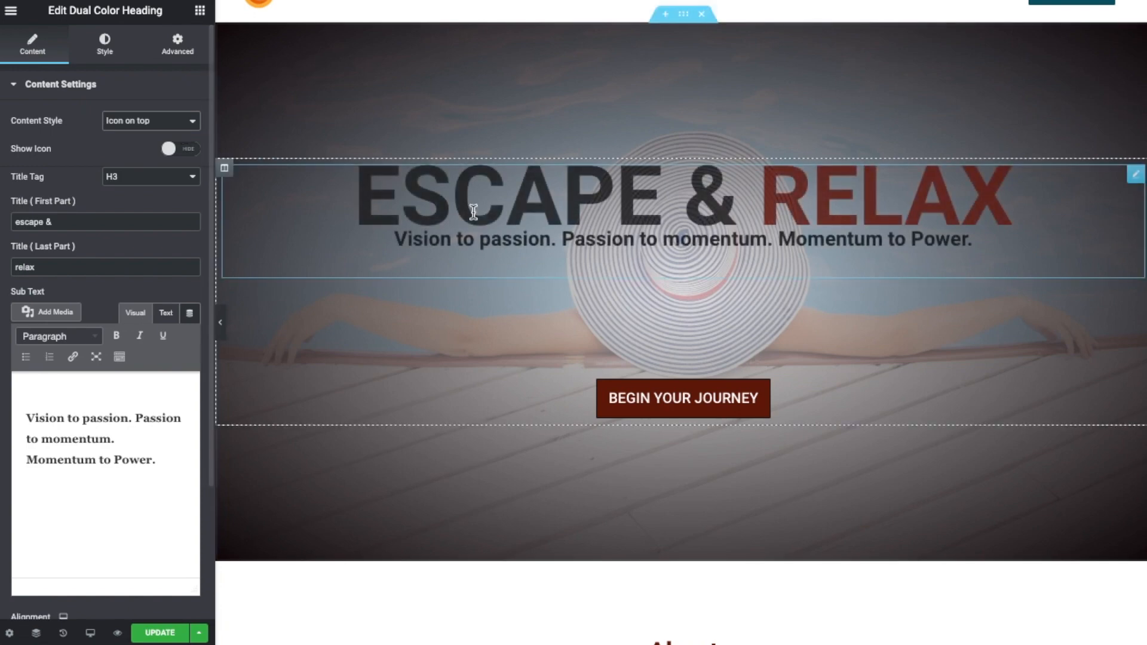
left_click(150, 121)
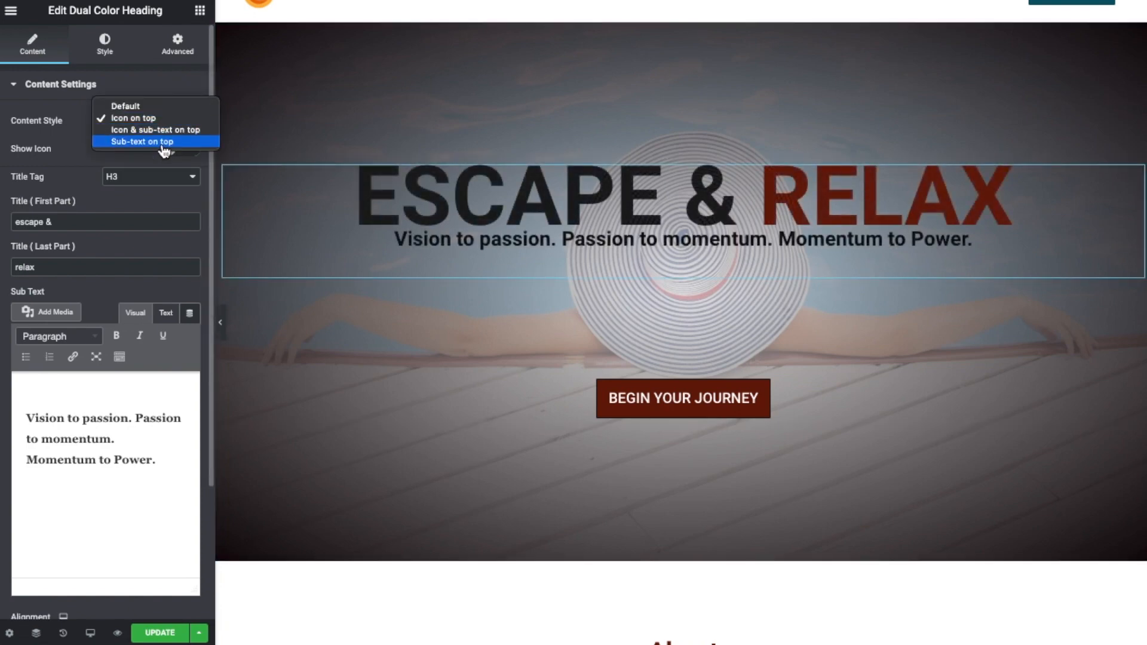
left_click(139, 141)
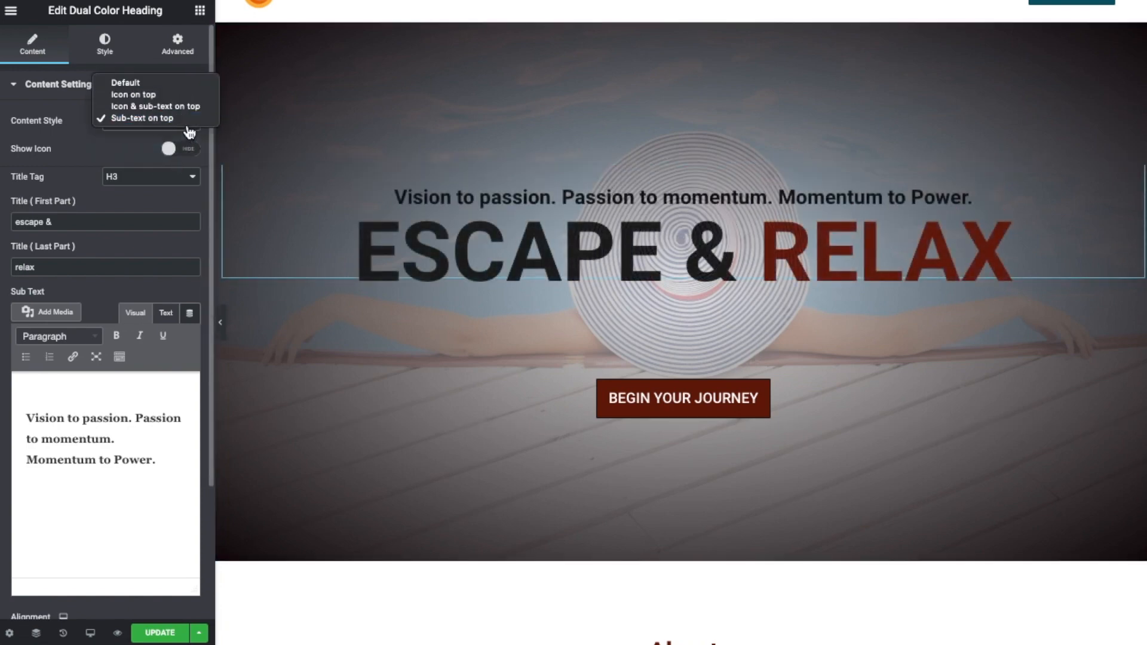
left_click(153, 107)
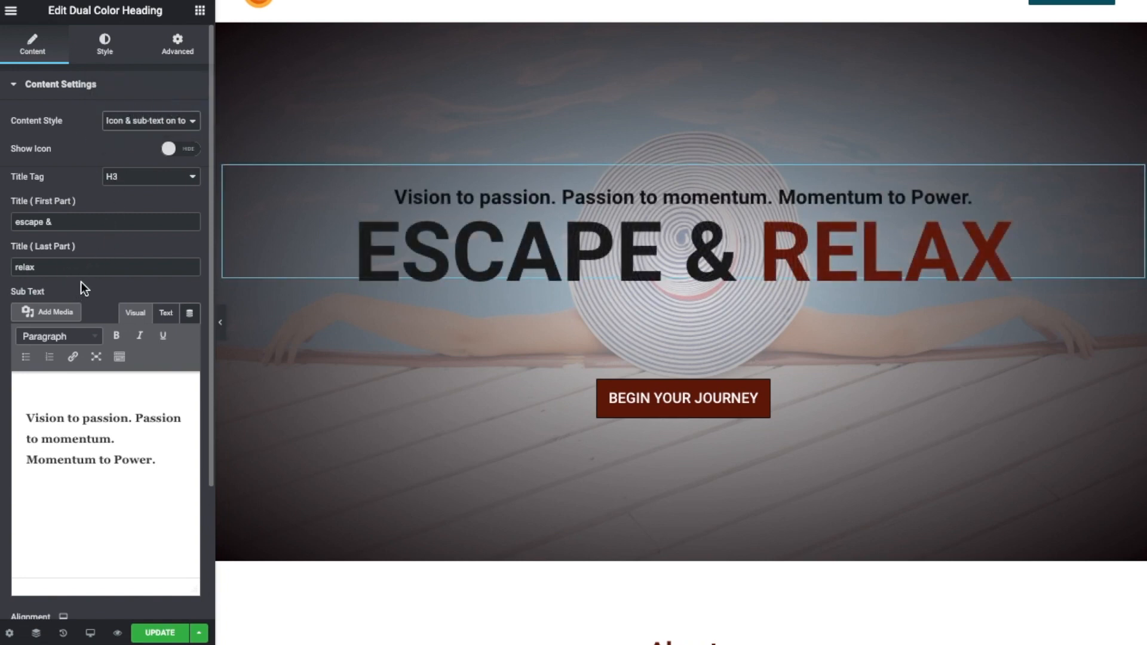
mouse_move(164, 167)
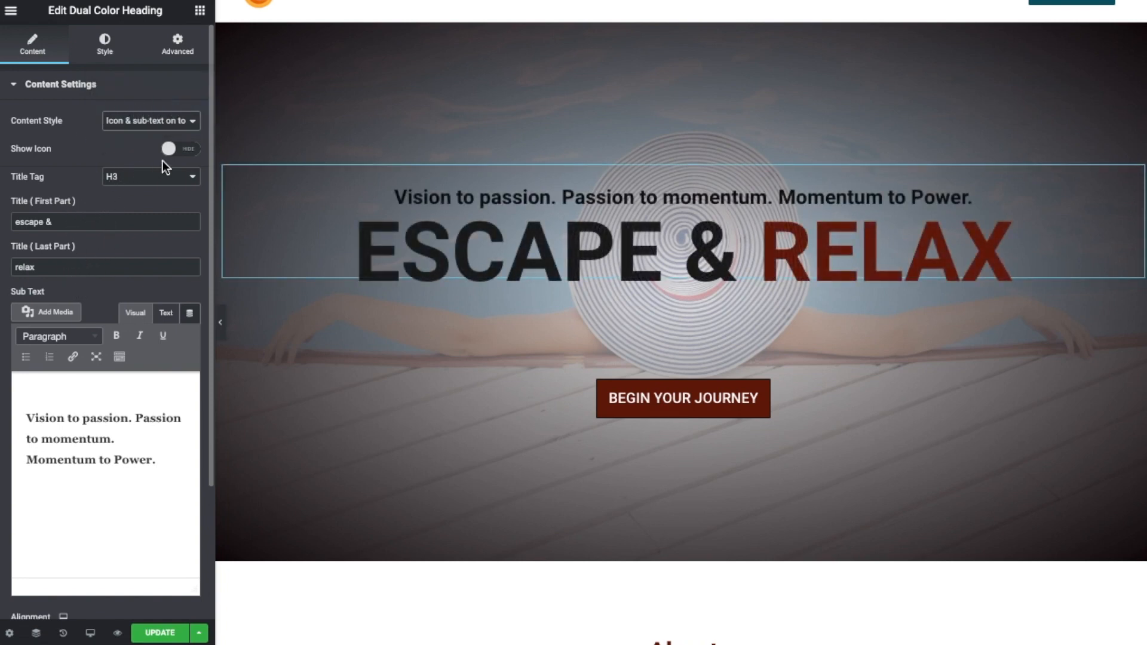
left_click(181, 150)
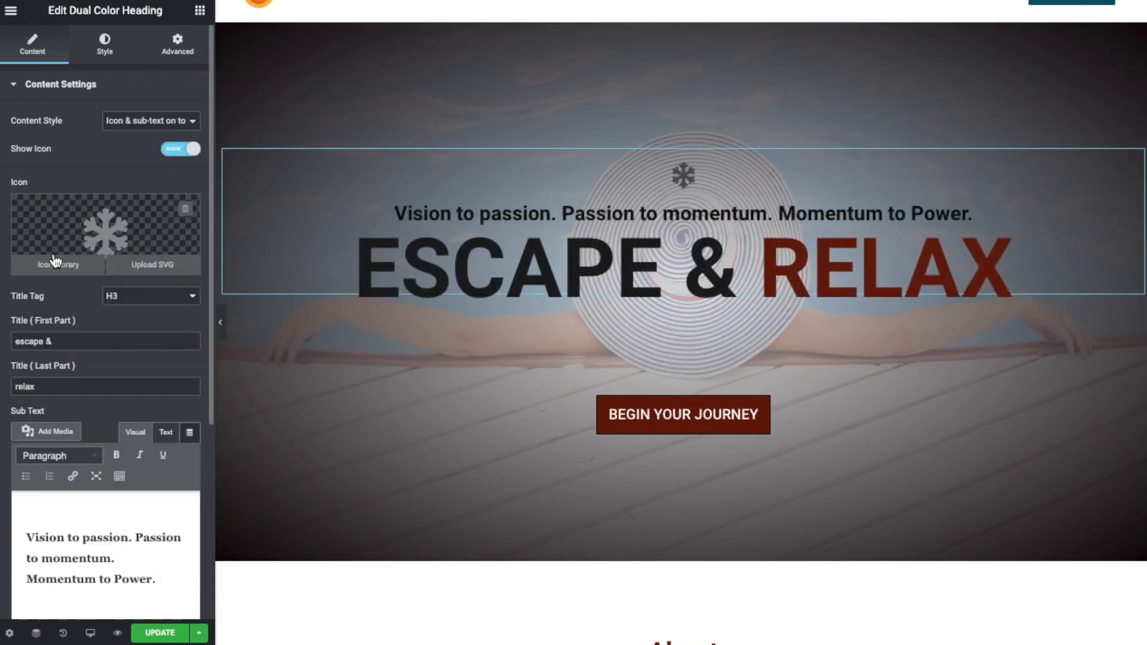
left_click(180, 149)
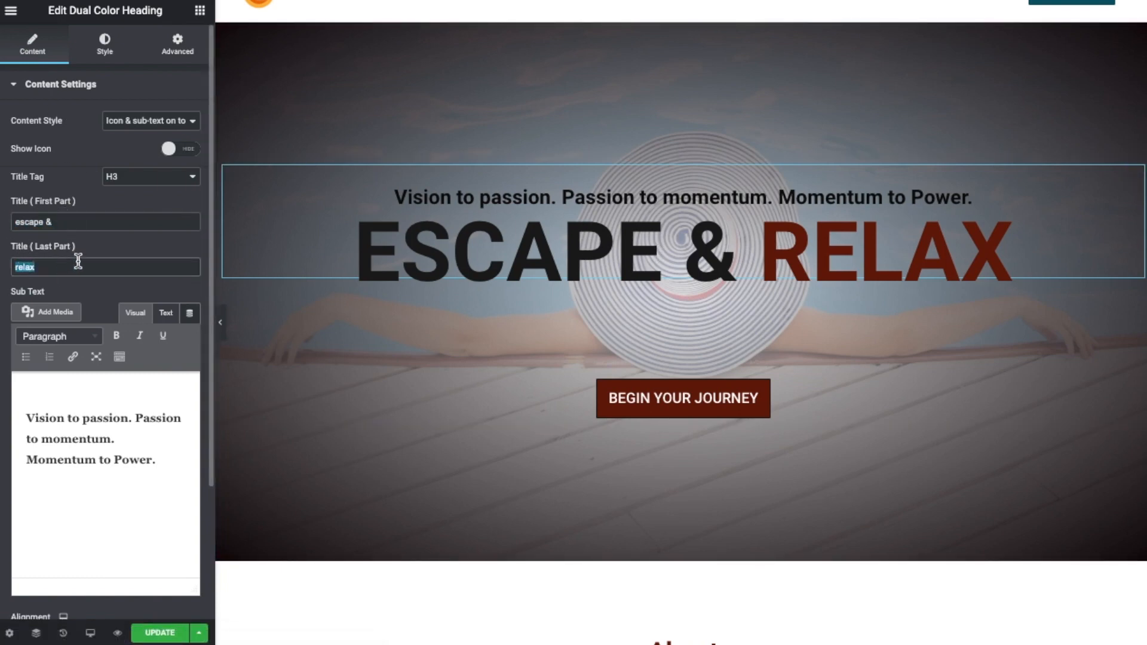
Replace the hero sub-text with 'A place where you can go to'.
left_click(468, 198)
type("A pl")
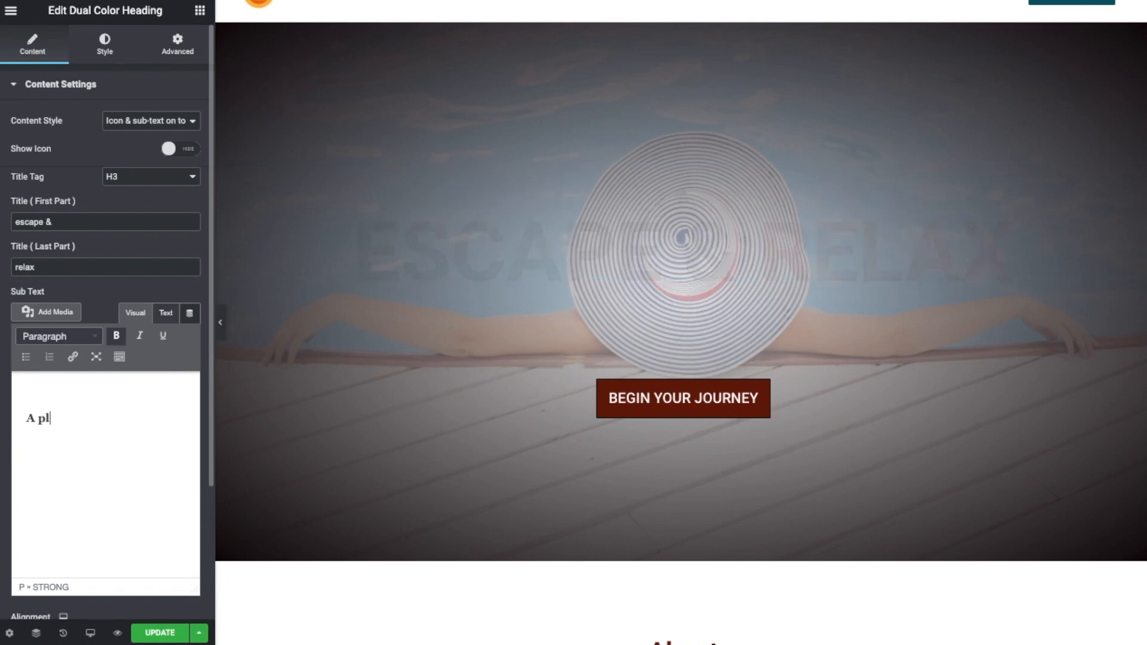
type("ace where y")
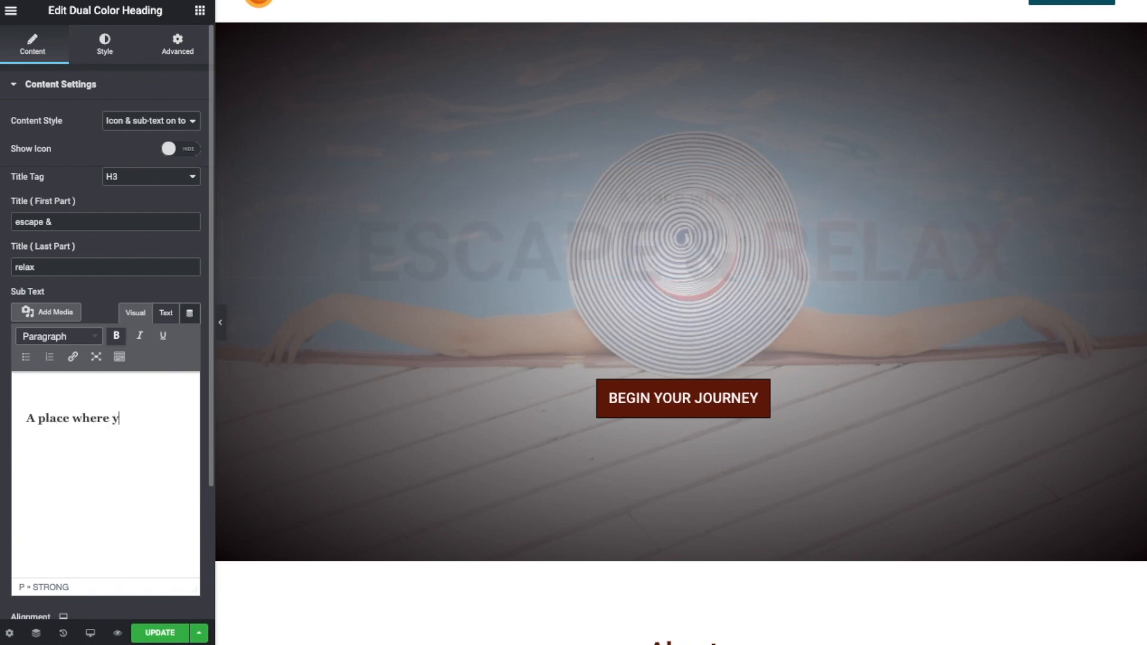
type("ou can go")
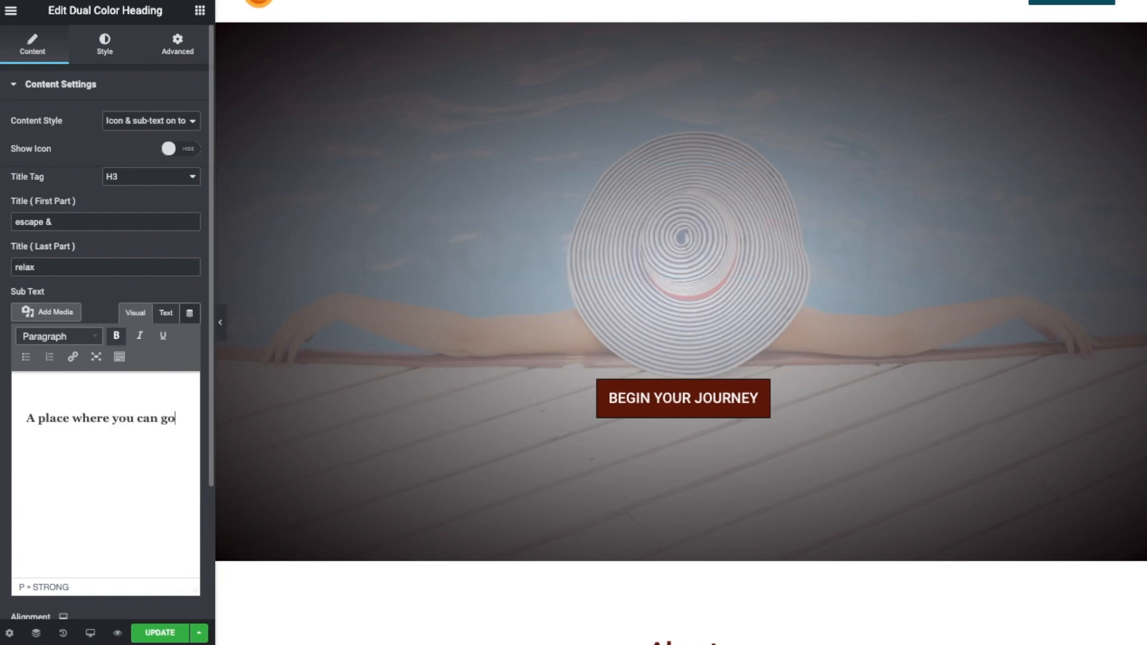
type("to")
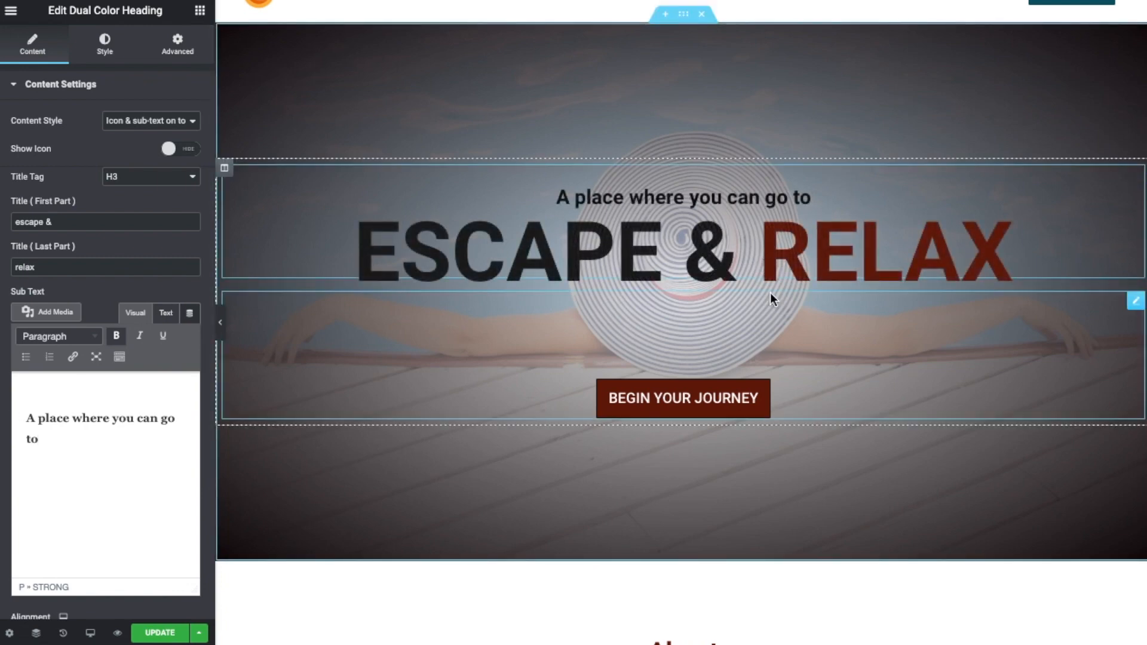
scroll("down", 3)
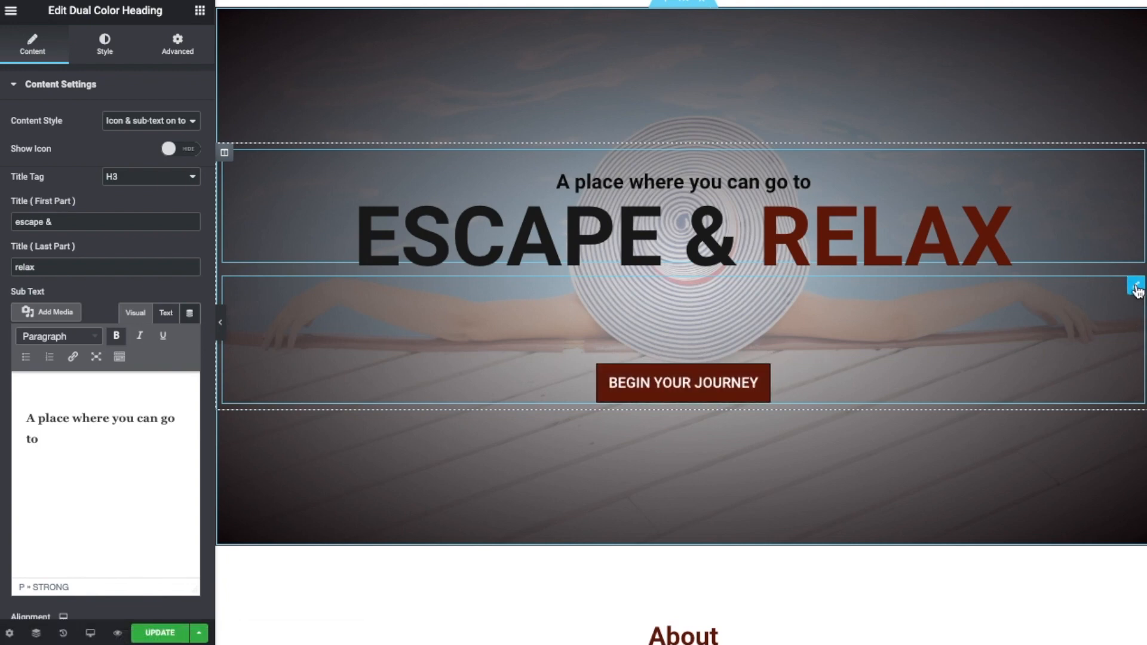
Relabel the hero button 'Book your visit' and update the page.
left_click(682, 382)
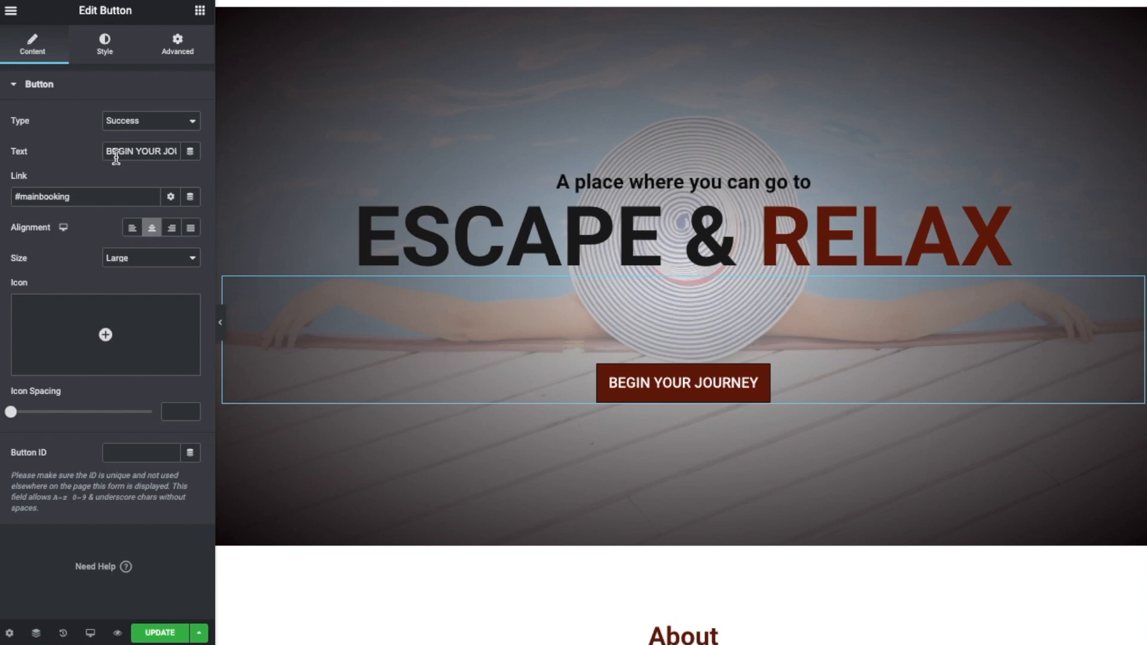
triple_click(143, 151)
type("Book your")
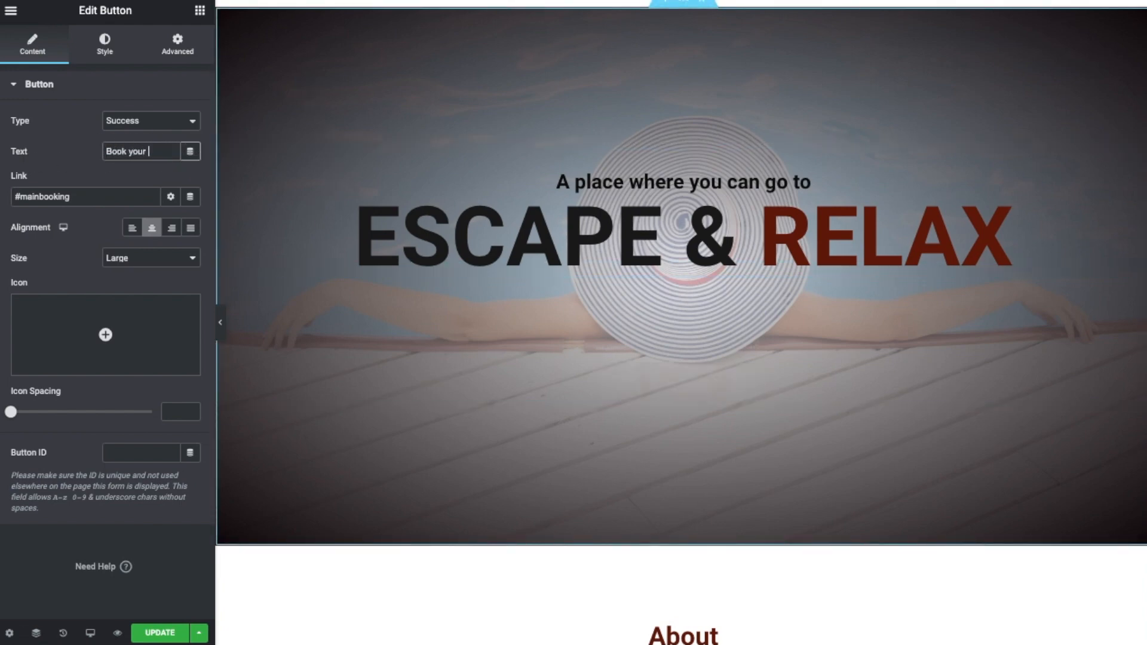
type("visit")
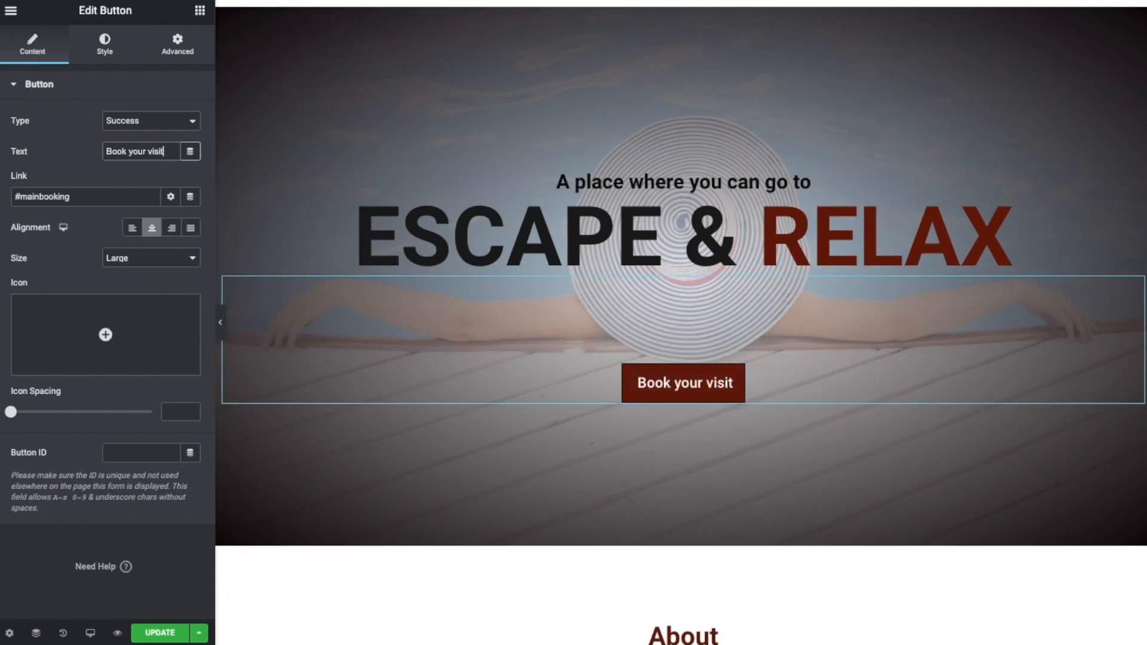
left_click(159, 632)
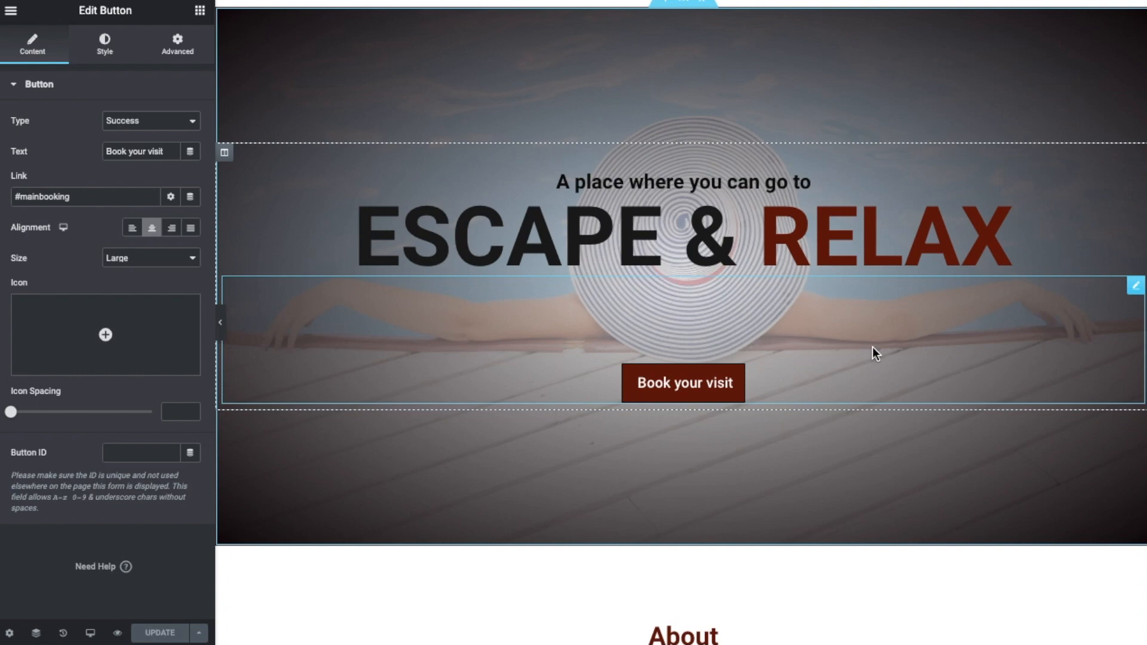
Append ' Us' to the About heading so it reads 'About Us'.
scroll("down", 3)
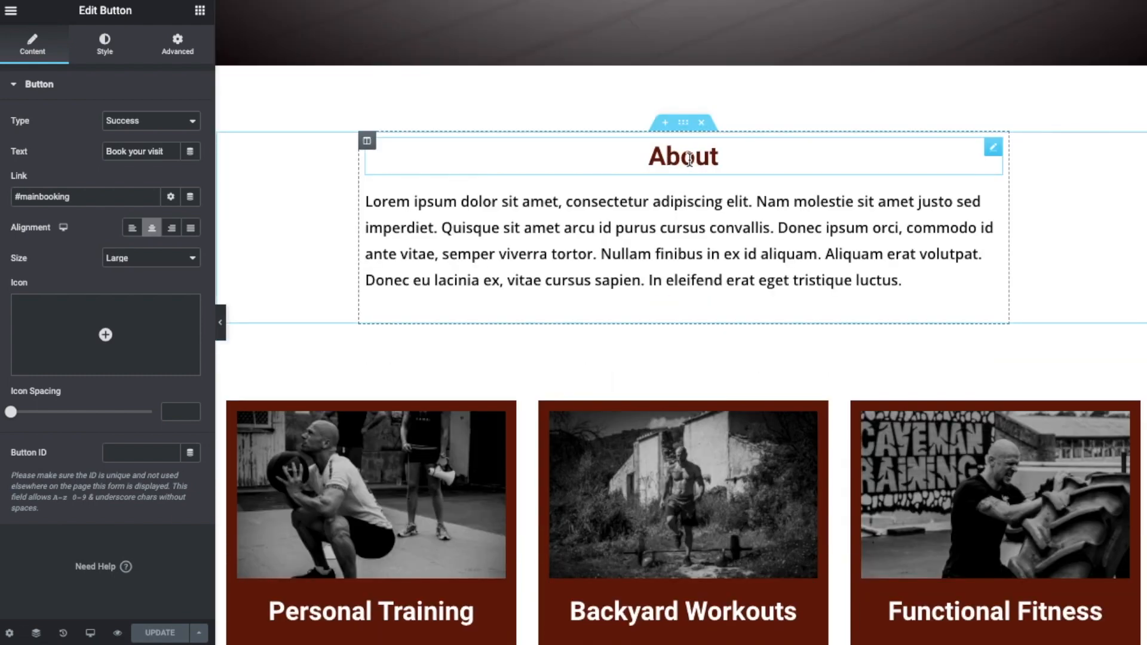
left_click(682, 156)
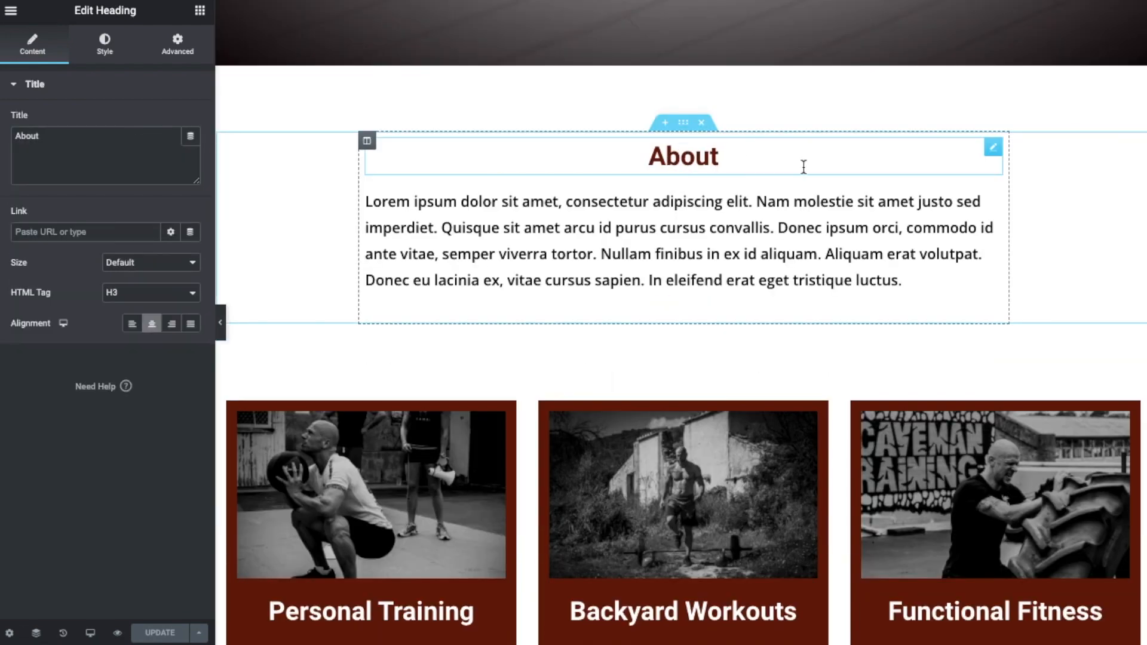
mouse_move(636, 162)
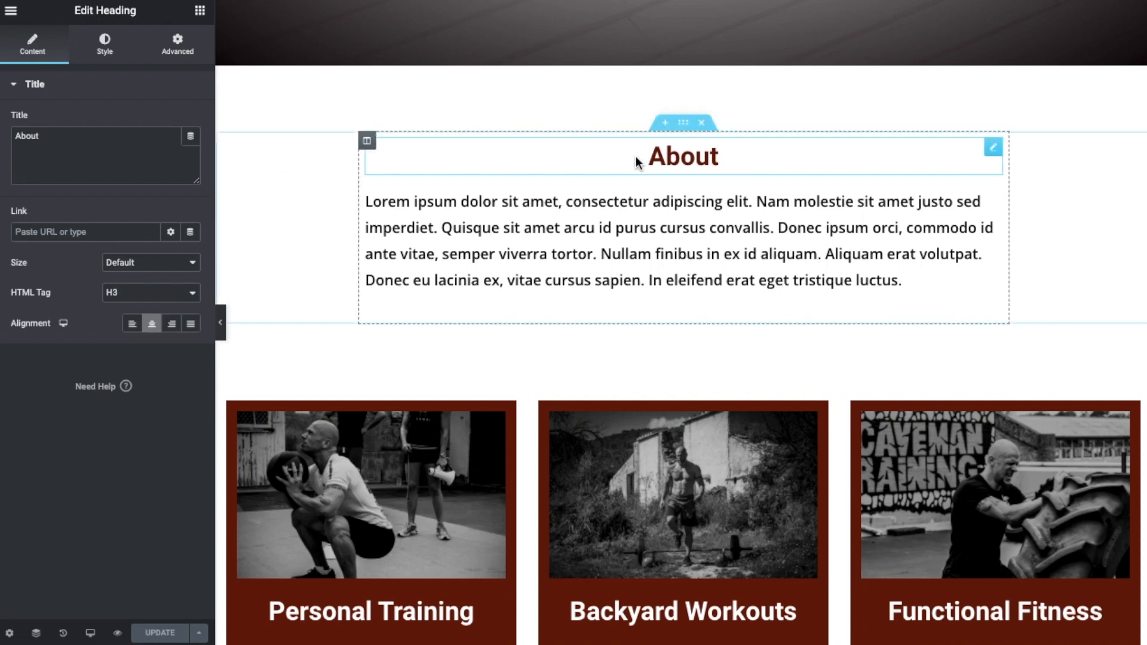
left_click(721, 155)
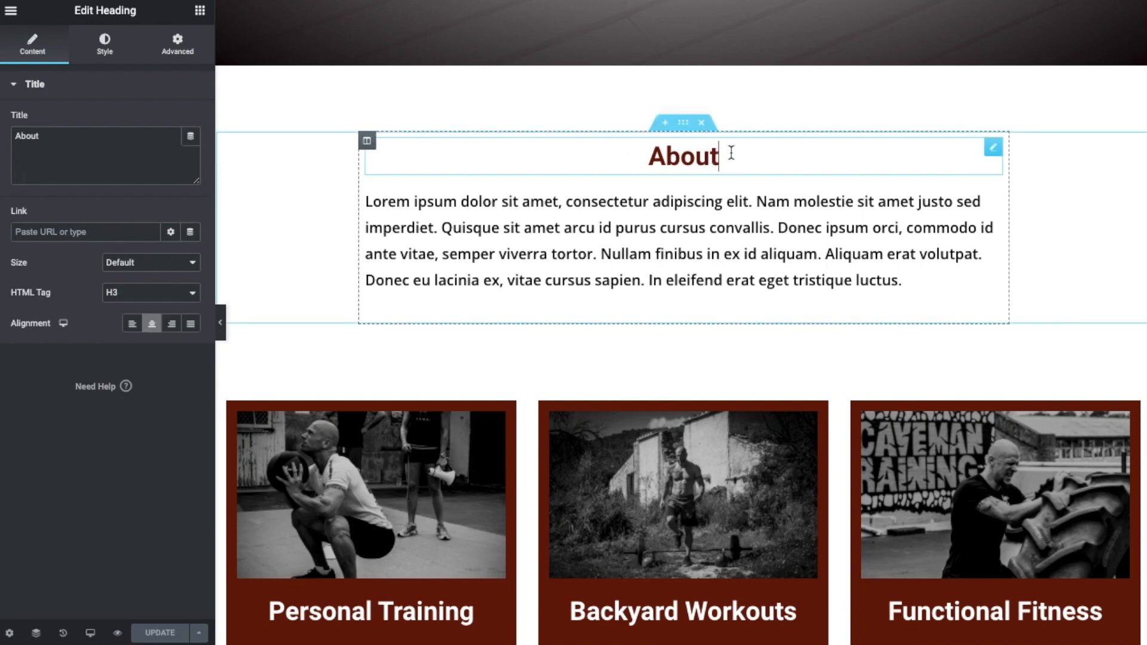
type("Us")
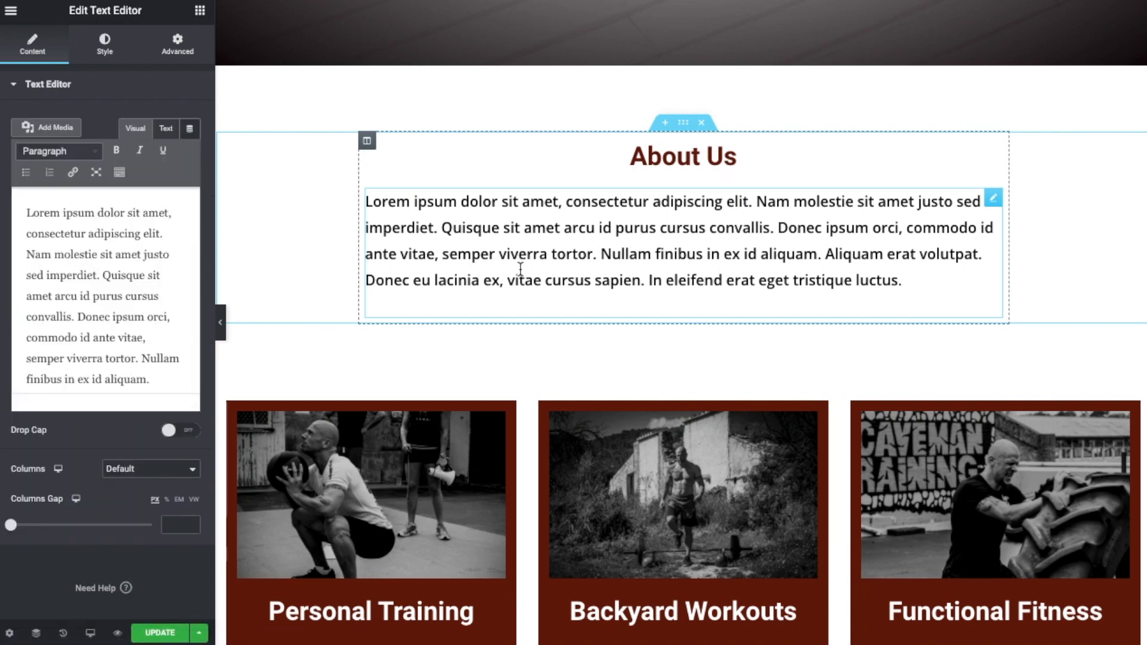
Add the line 'This is how to change your text.' below the About paragraph.
type("asdafasdf")
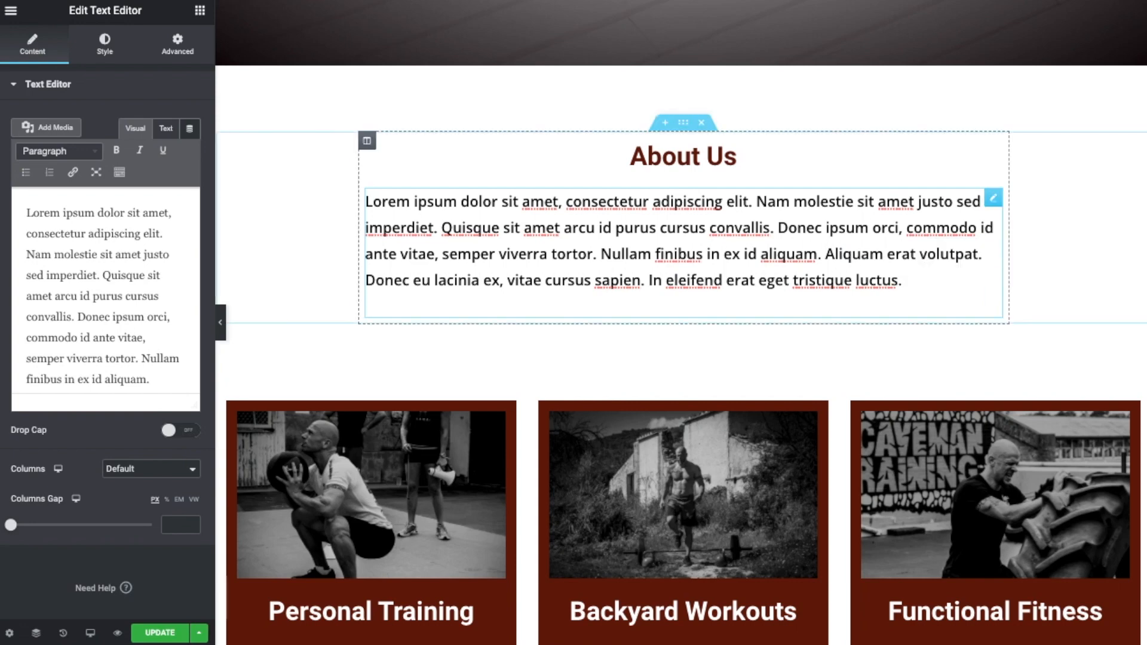
type("This is how to change yo")
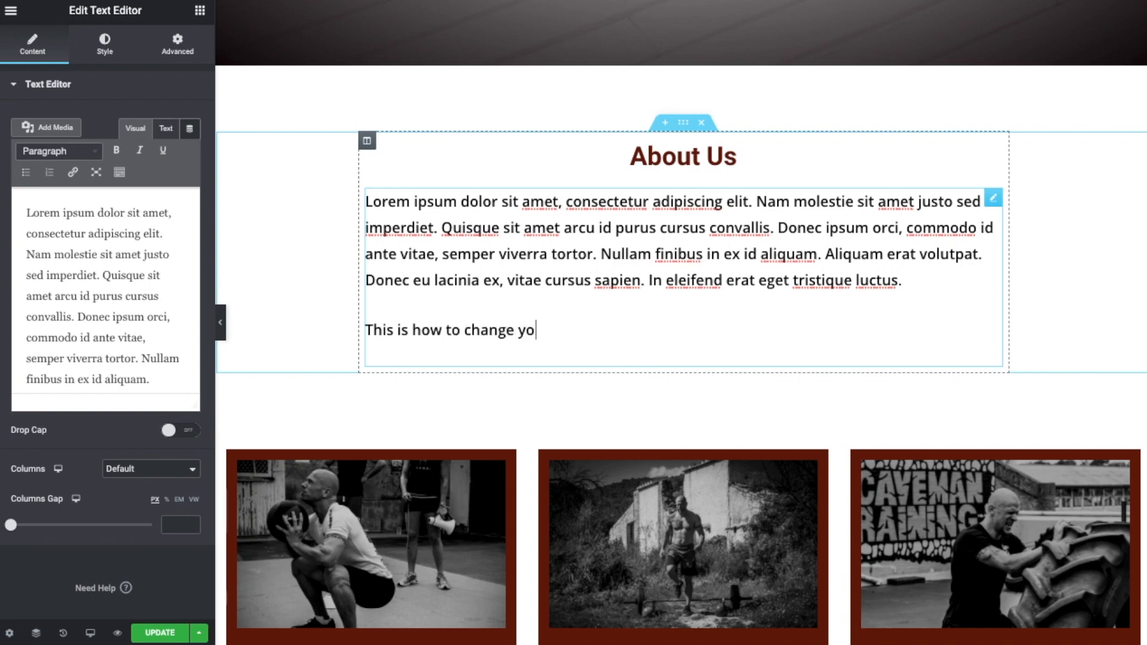
type("ur text.")
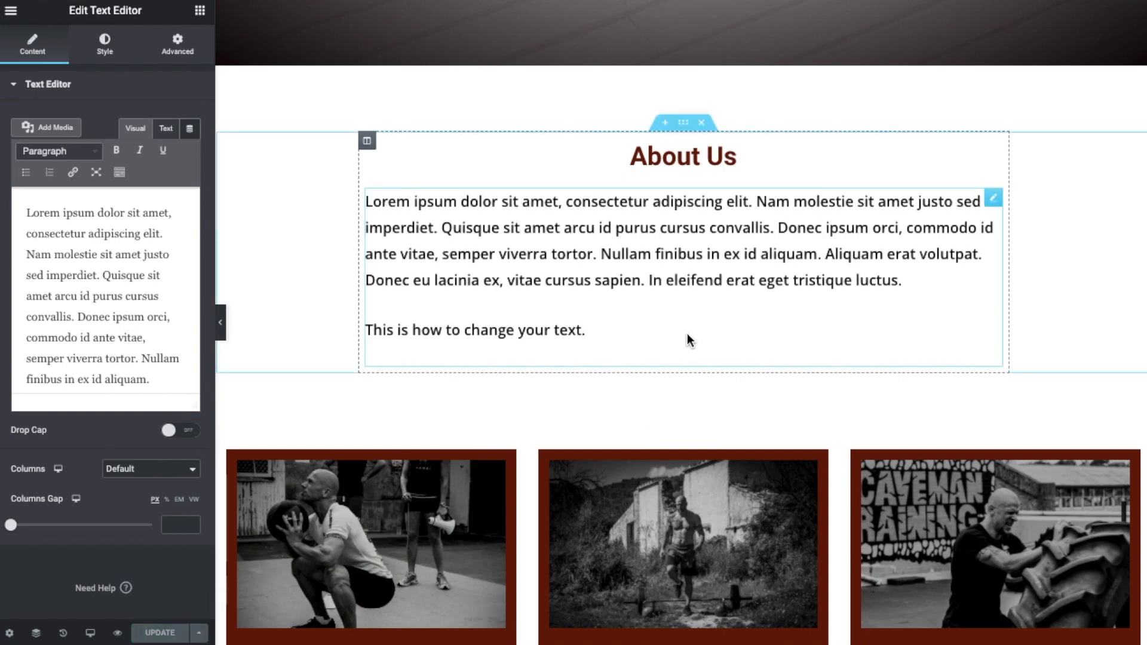
left_click(371, 399)
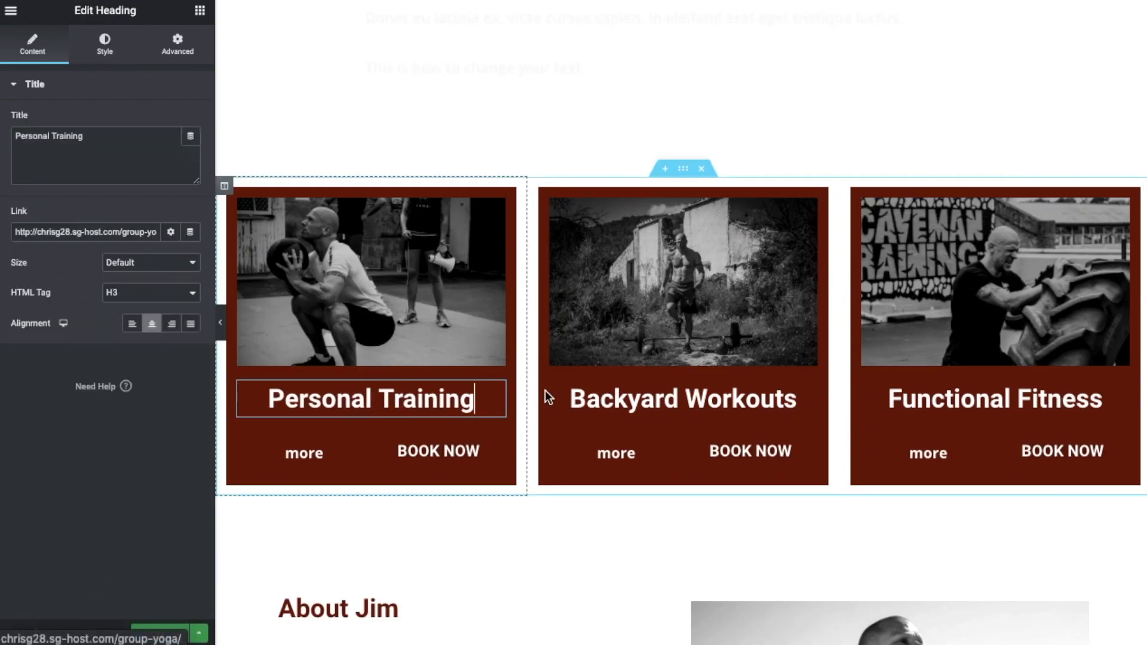
left_click(681, 399)
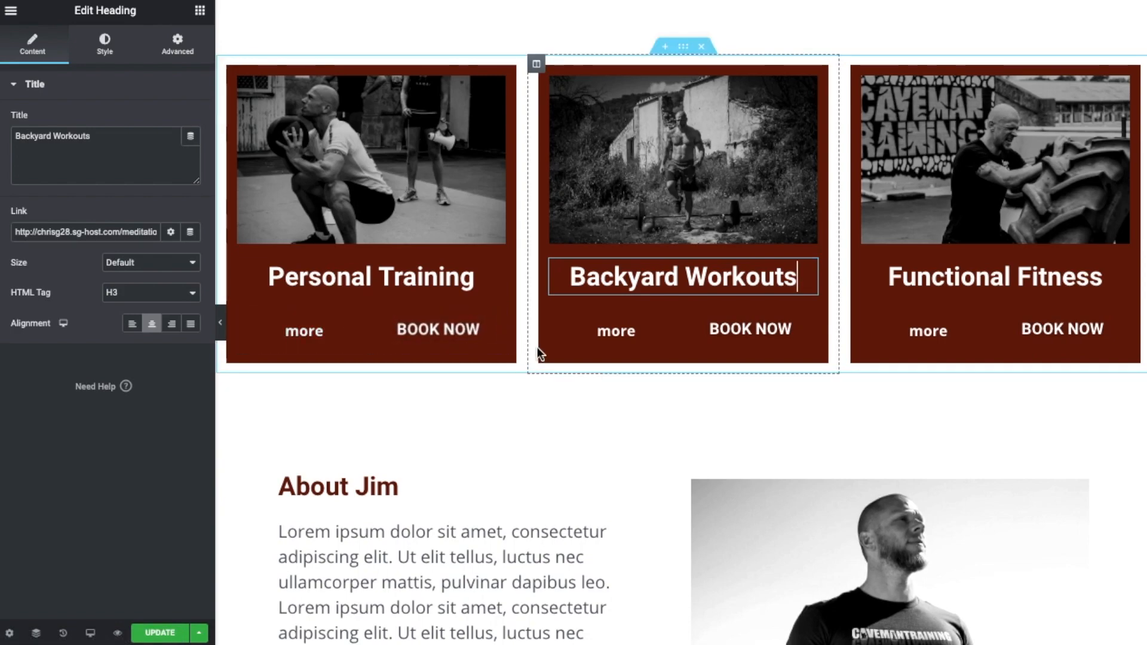
left_click(339, 486)
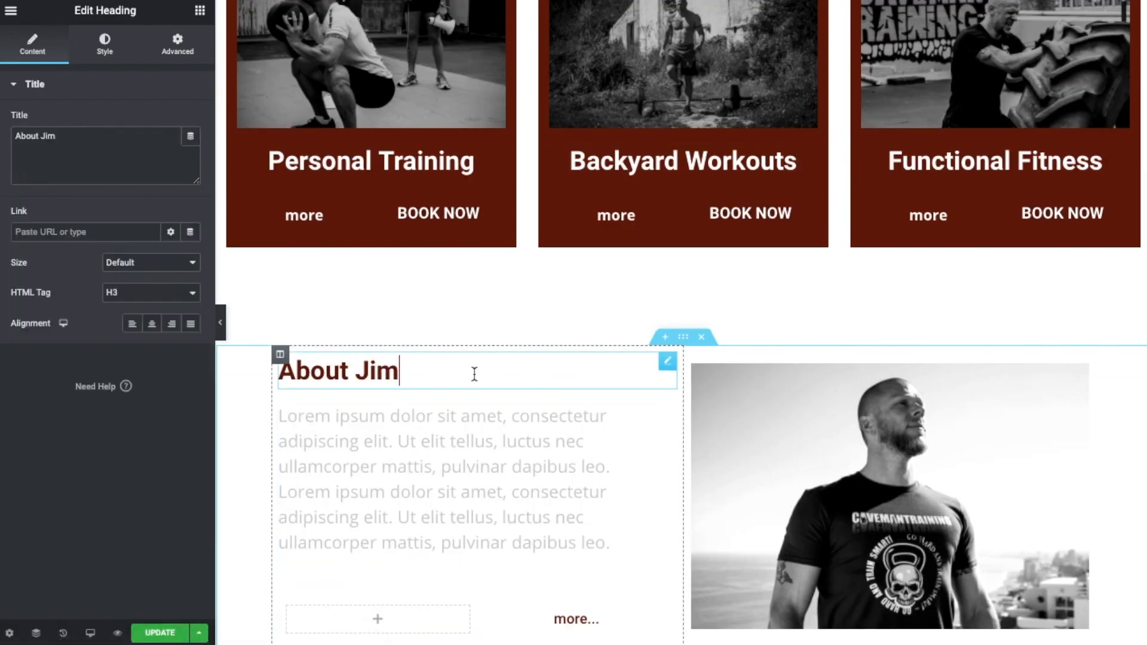
scroll("up", 3)
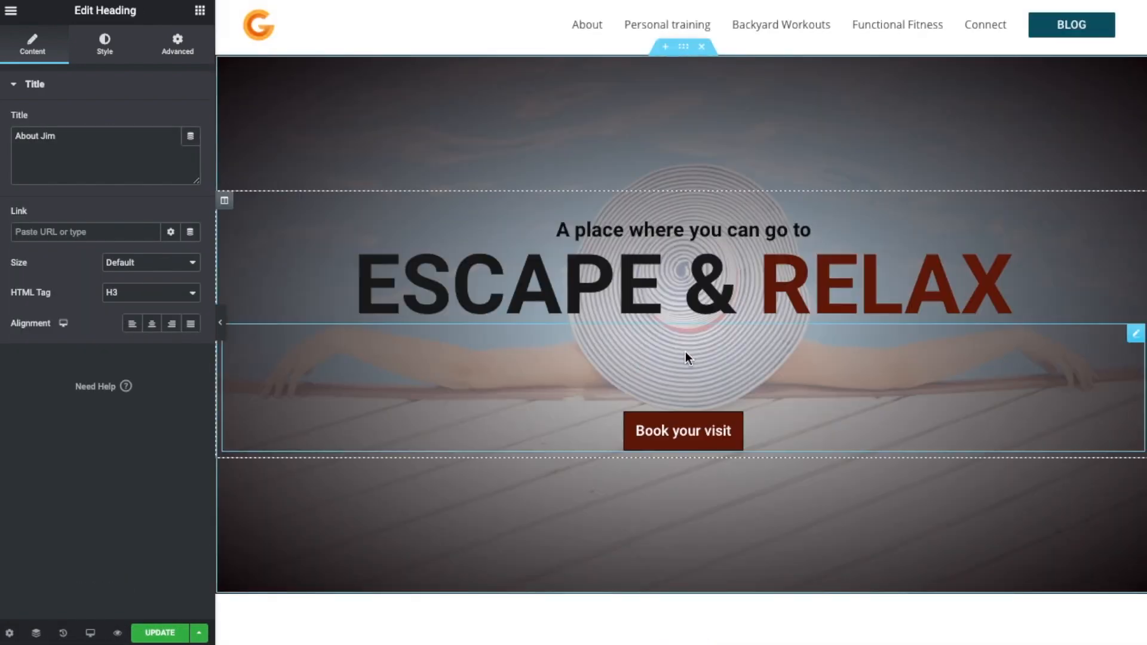